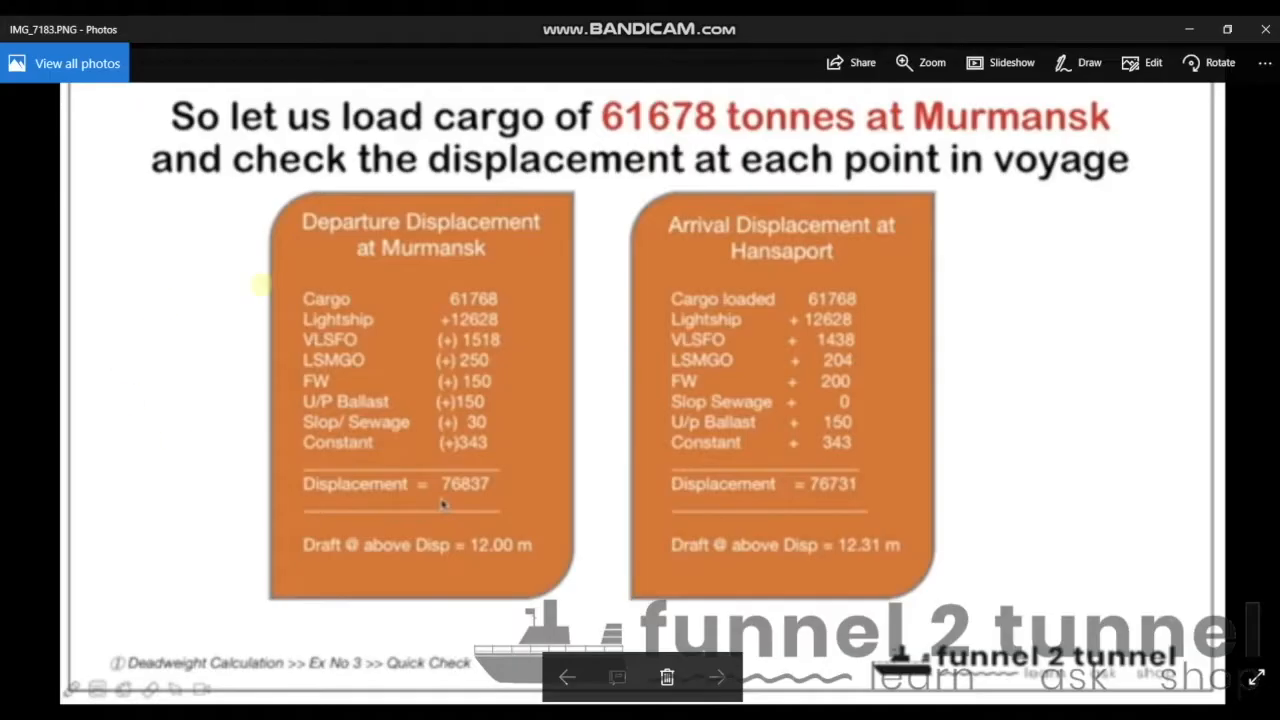
mouse_move(580, 267)
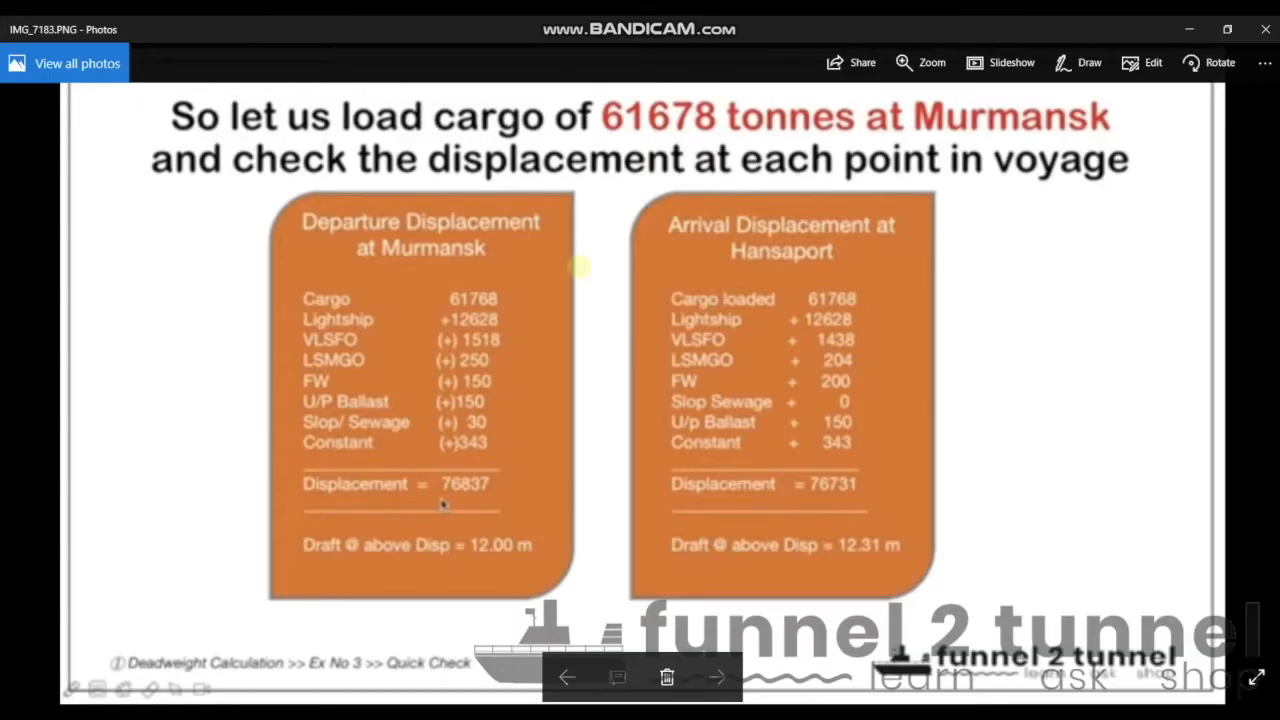
mouse_move(600, 193)
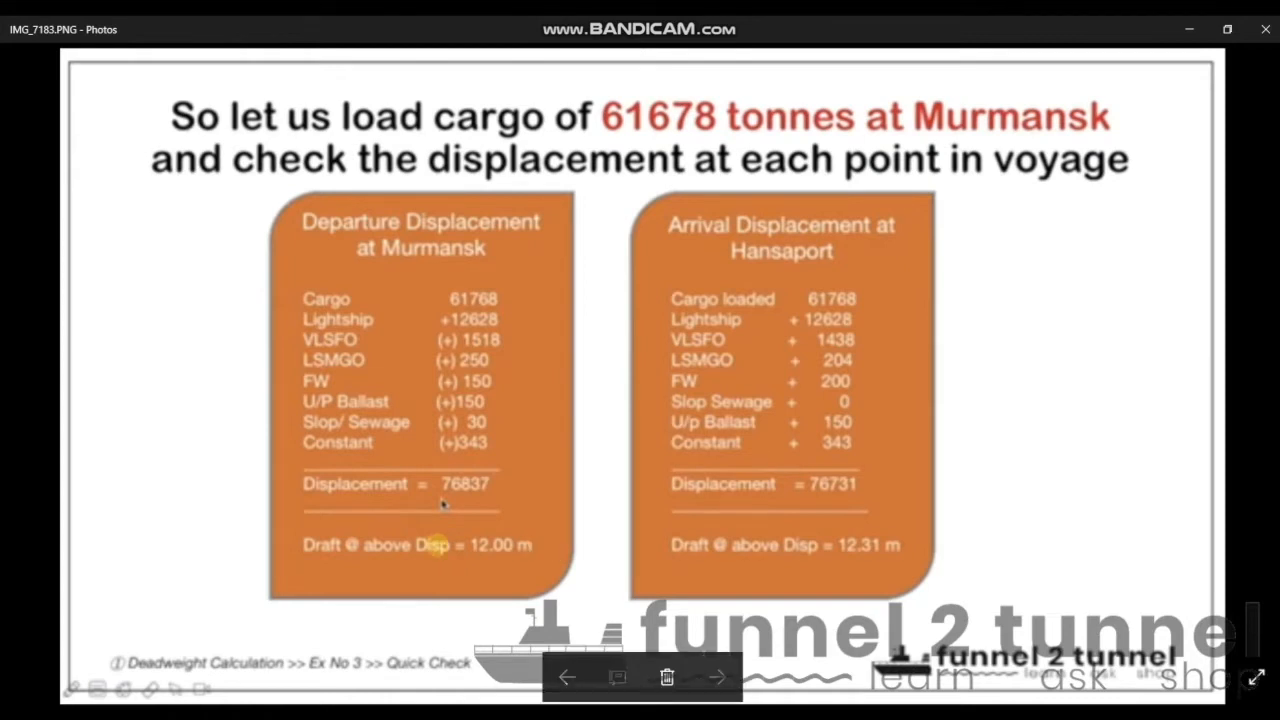
mouse_move(977, 241)
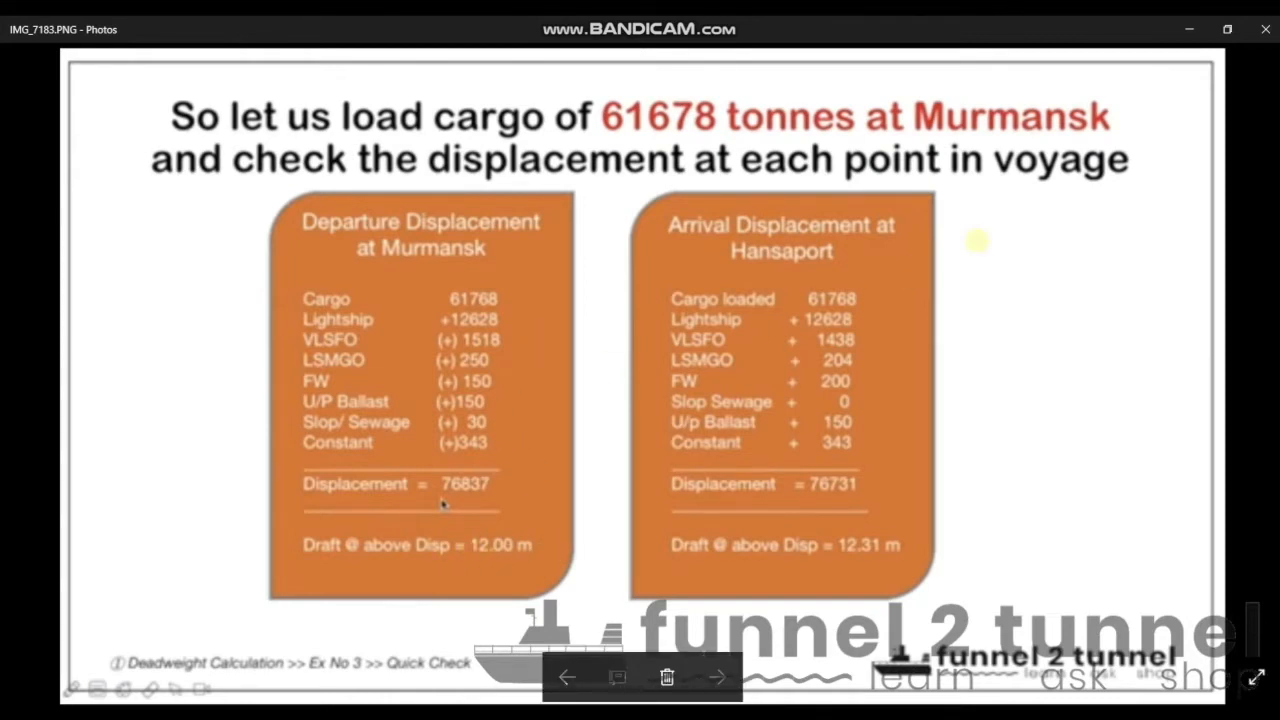
mouse_move(547, 334)
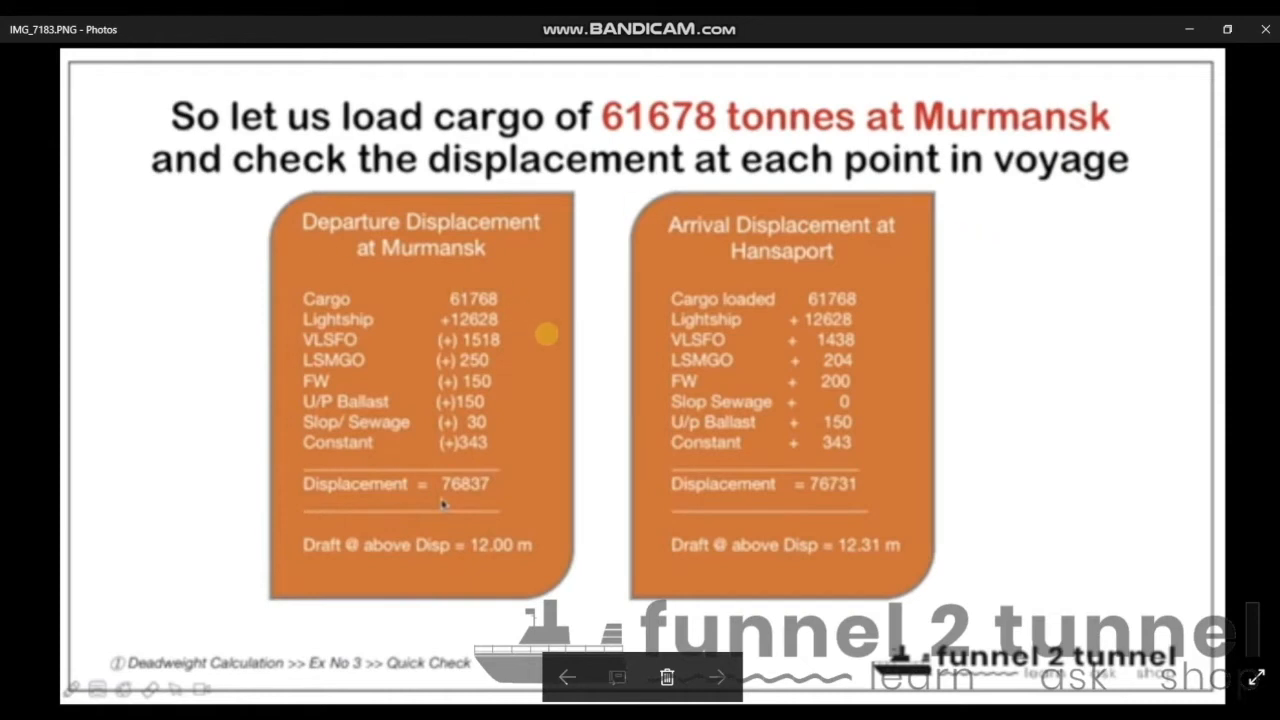
mouse_move(400, 302)
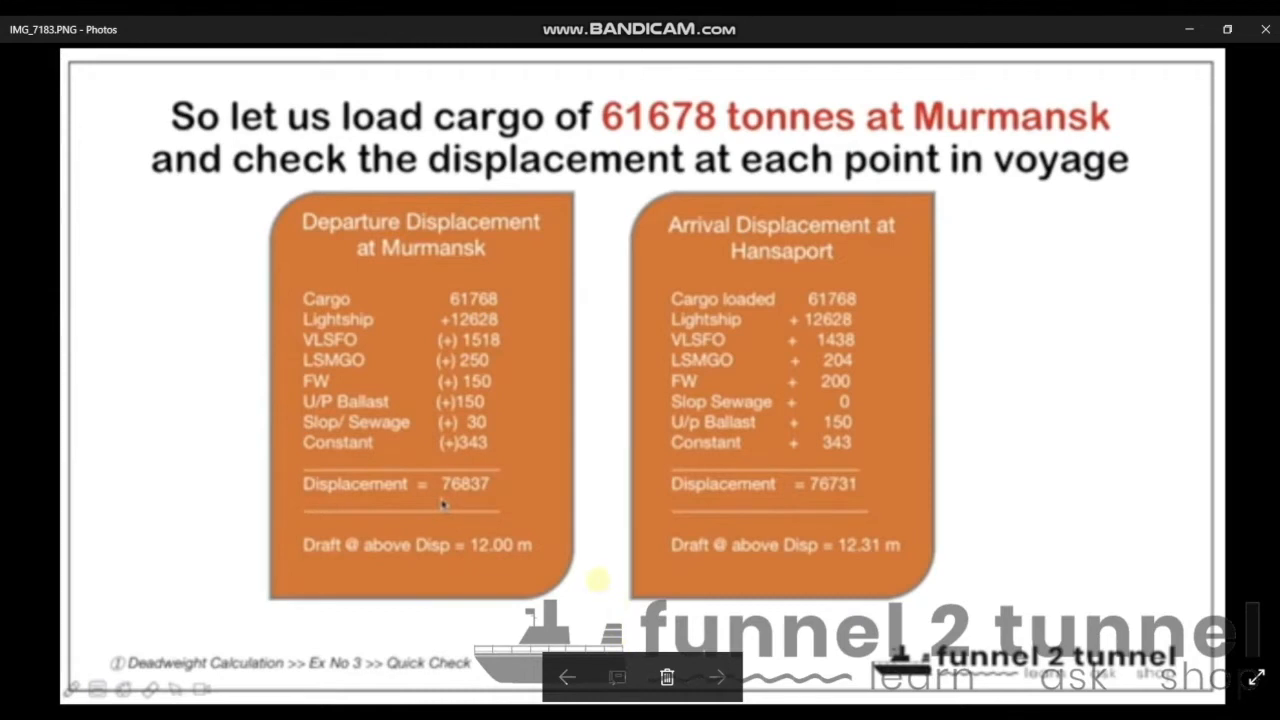
mouse_move(530, 364)
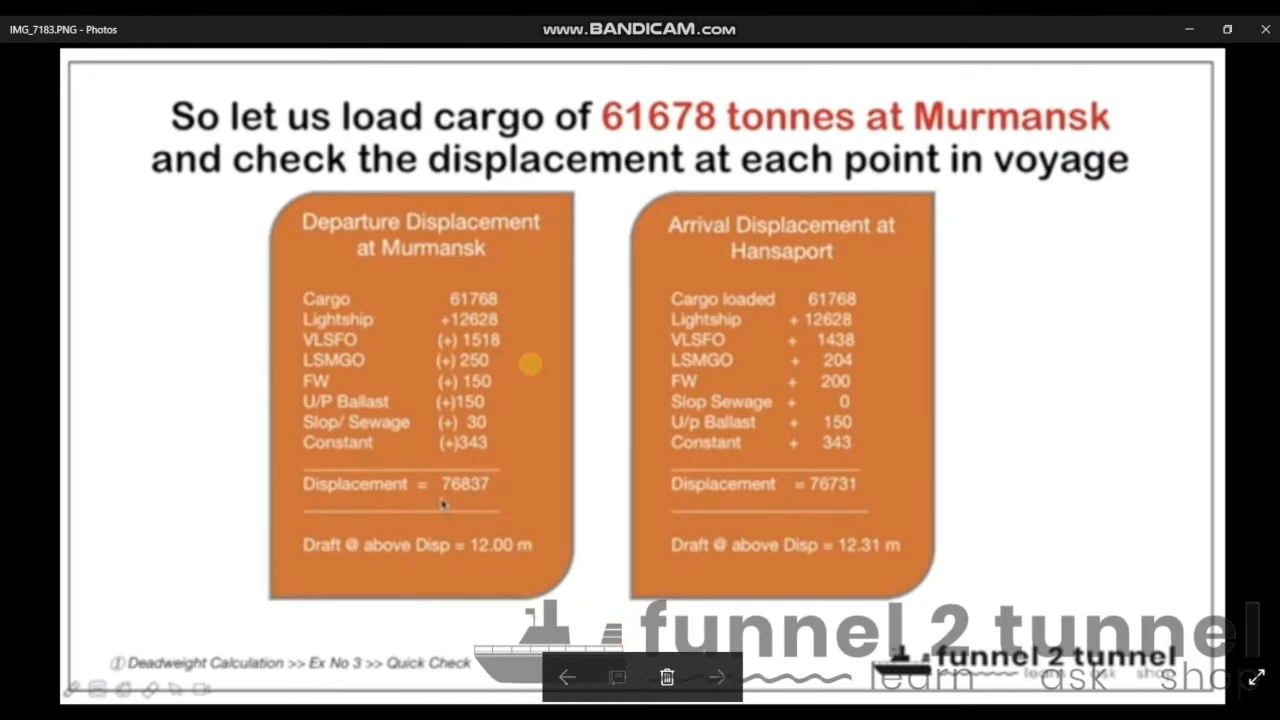
mouse_move(520, 435)
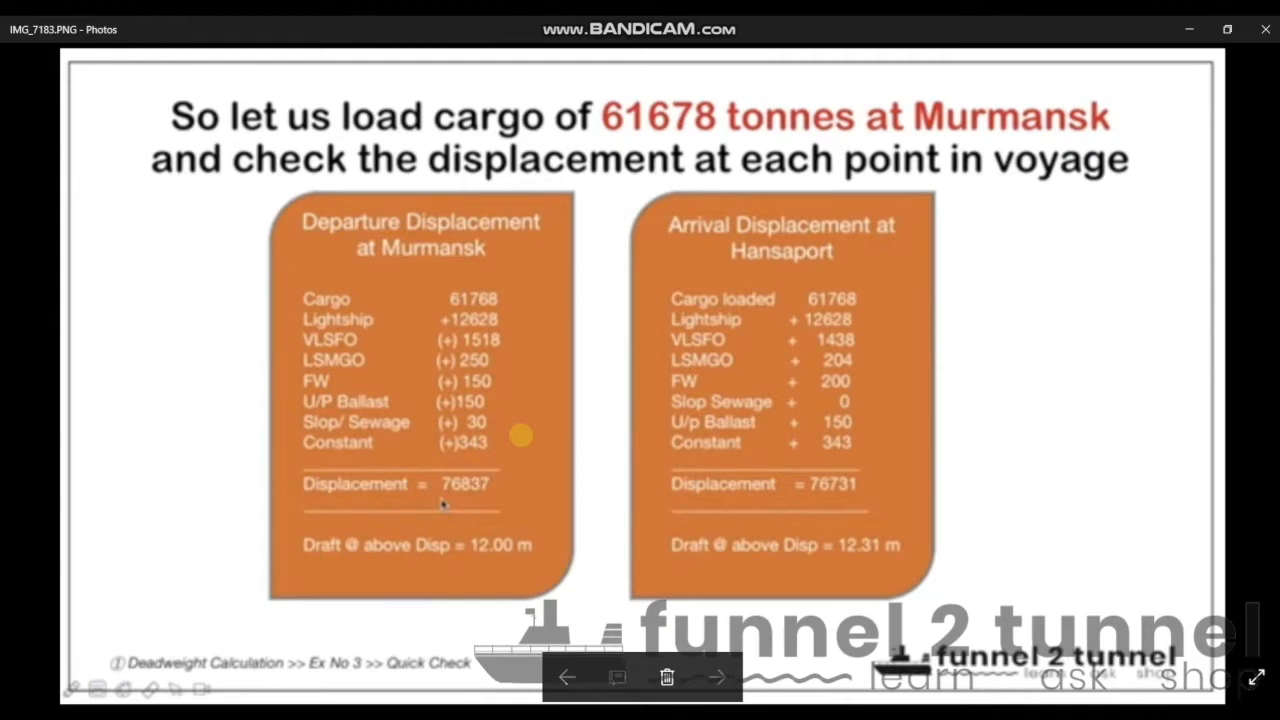
mouse_move(447, 291)
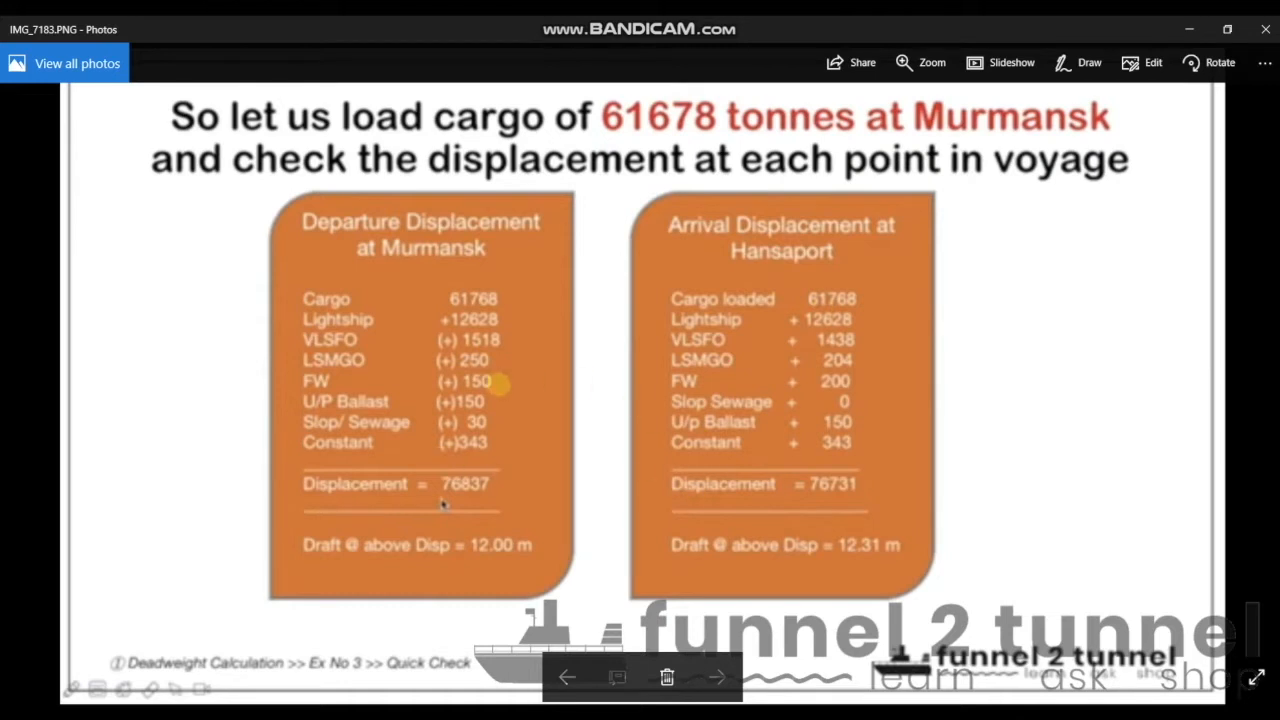
mouse_move(443, 360)
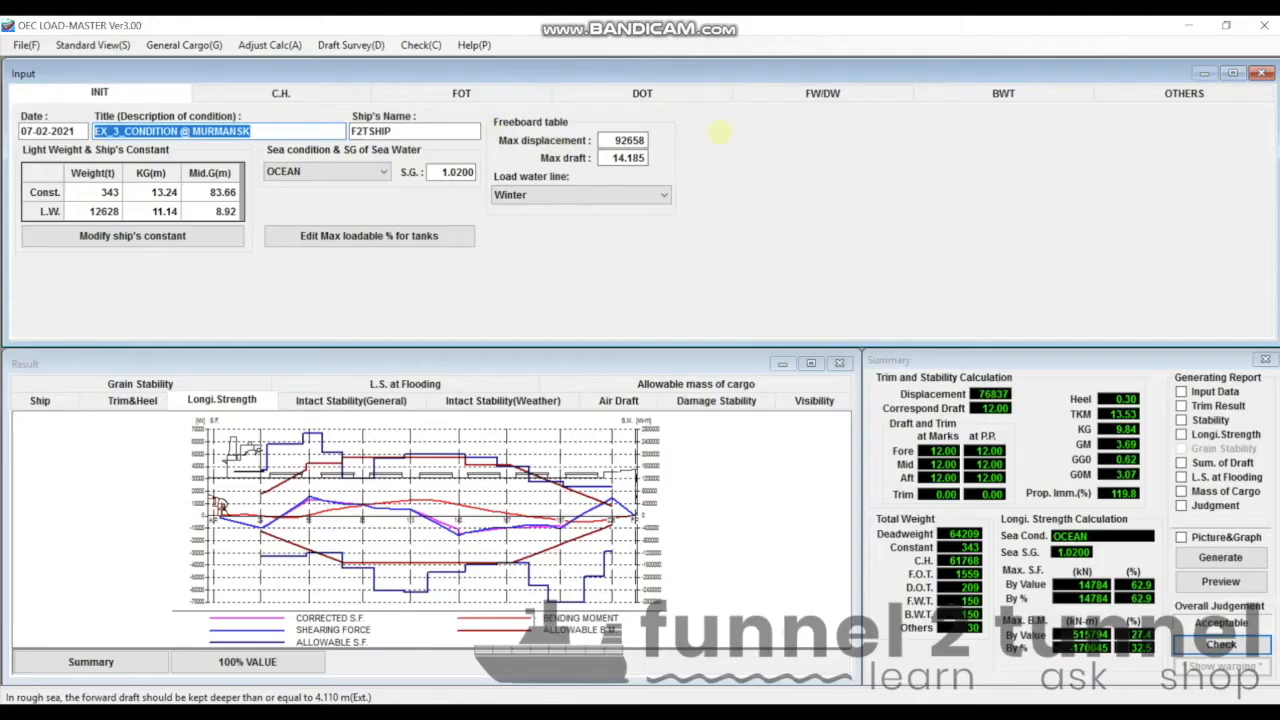
left_click(185, 131)
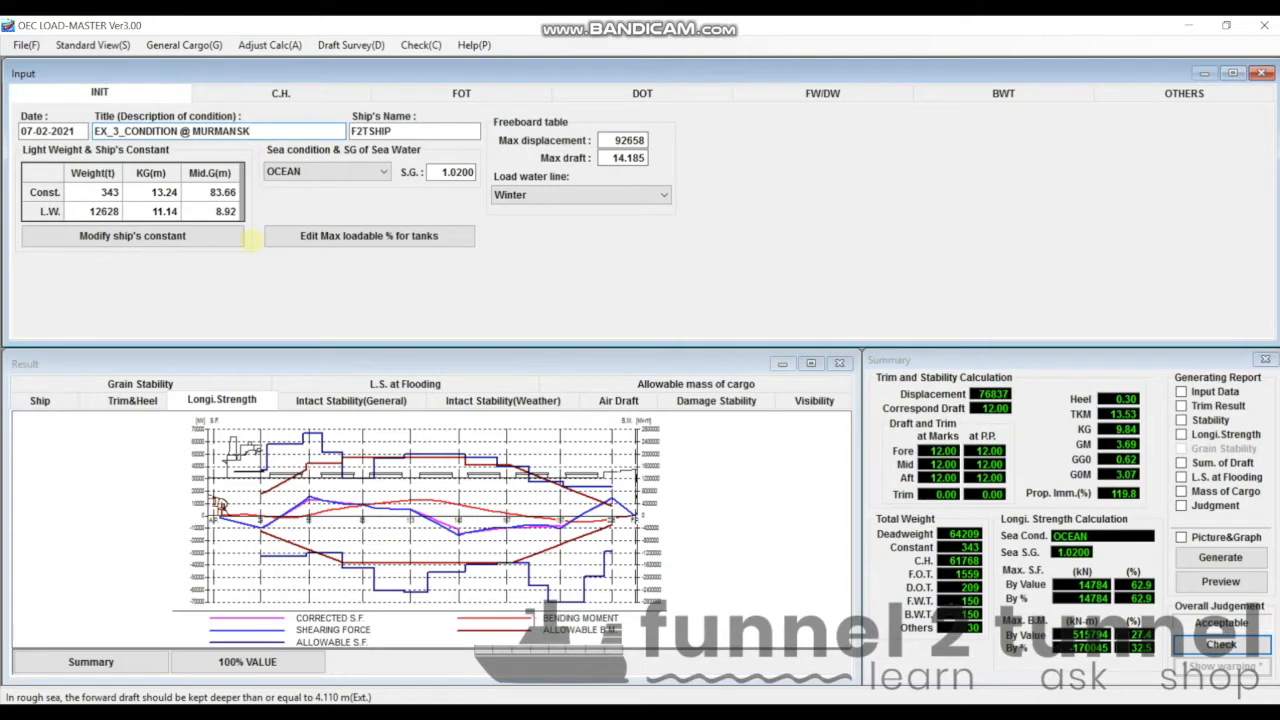
left_click(250, 131)
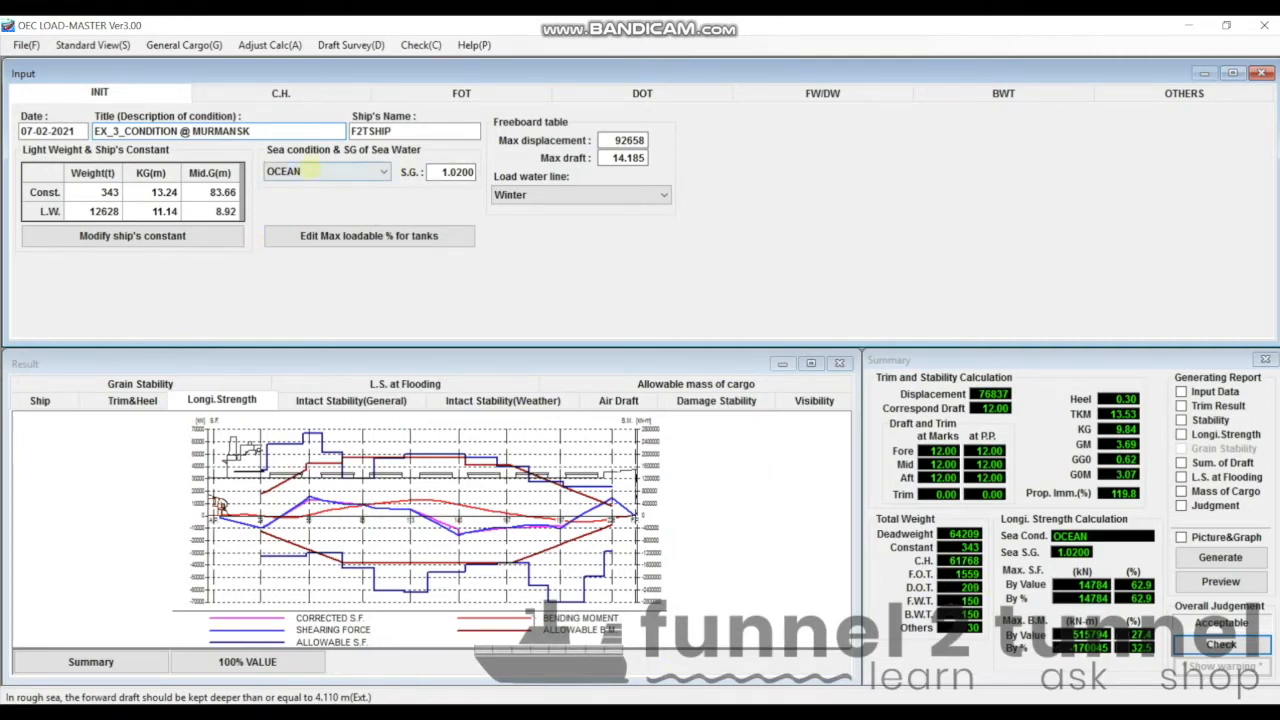
Set No.7 and all other cargo holds to 0 t, dropping displacement to 15069 t
left_click(280, 92)
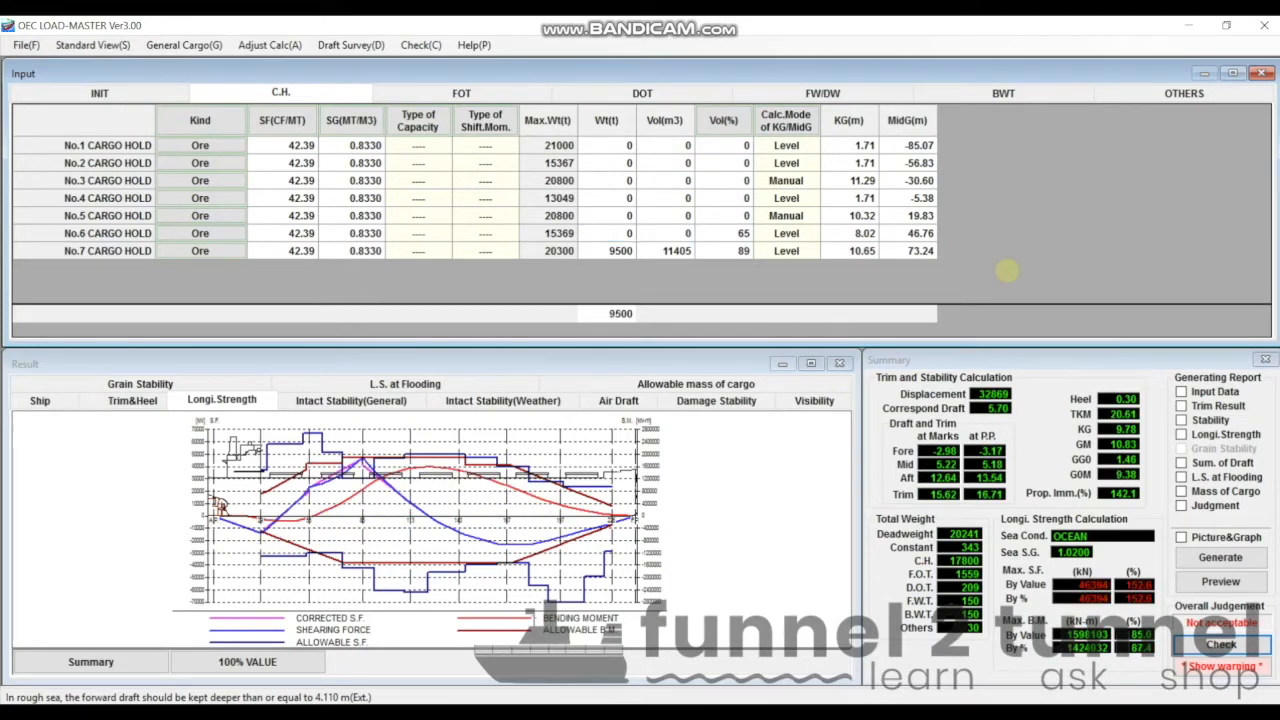
left_click(606, 251)
type("0")
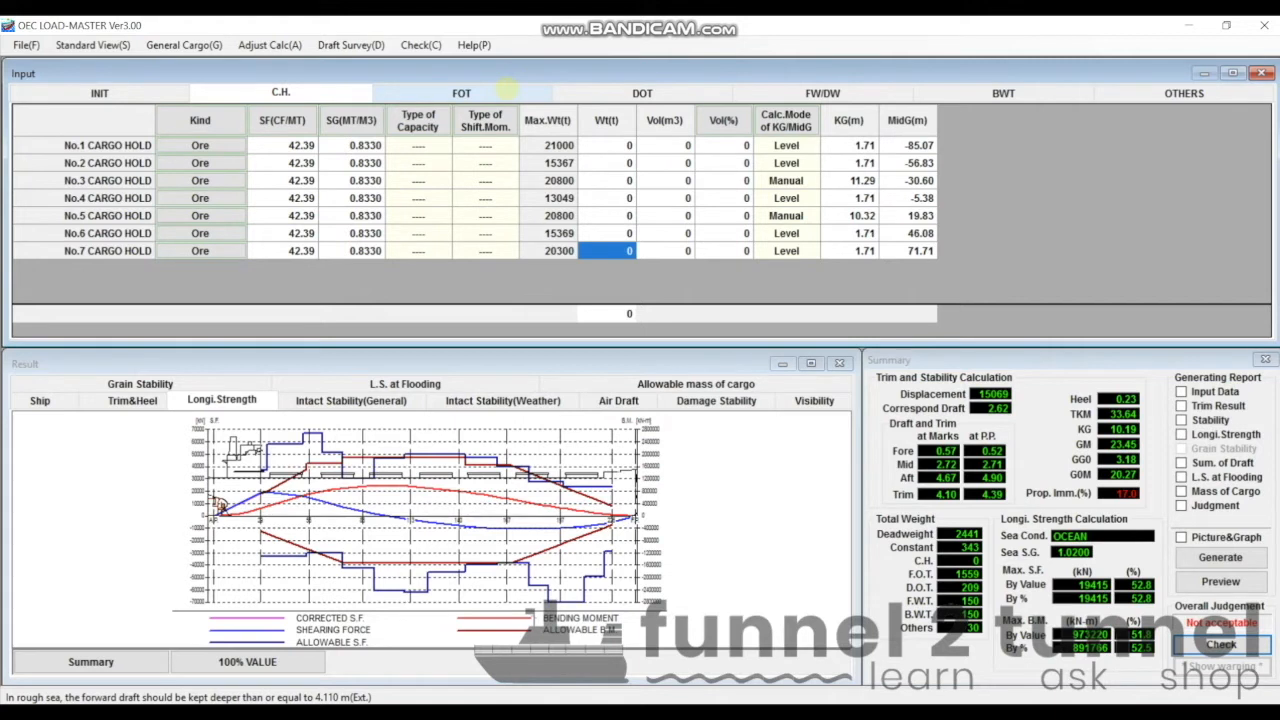
Inspect tank totals: fuel oil 1559 t, diesel 209 t, fresh water 150 t, ballast 150 t
left_click(822, 92)
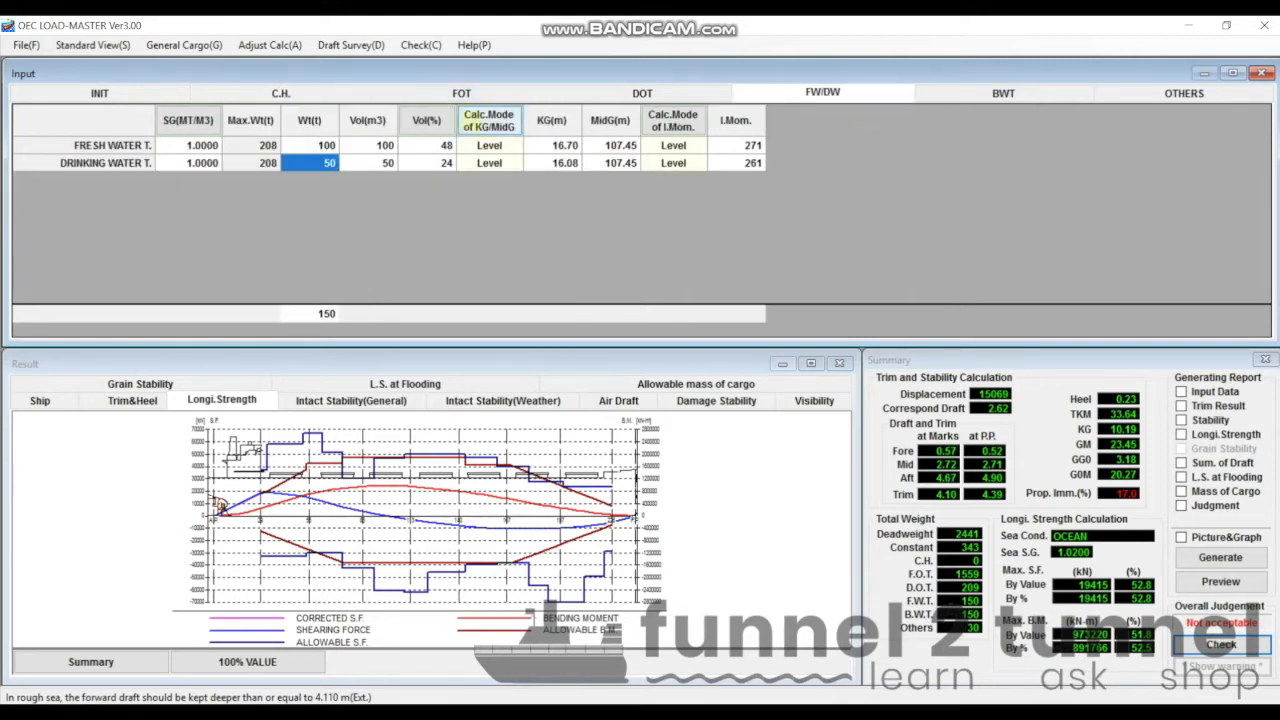
left_click(281, 92)
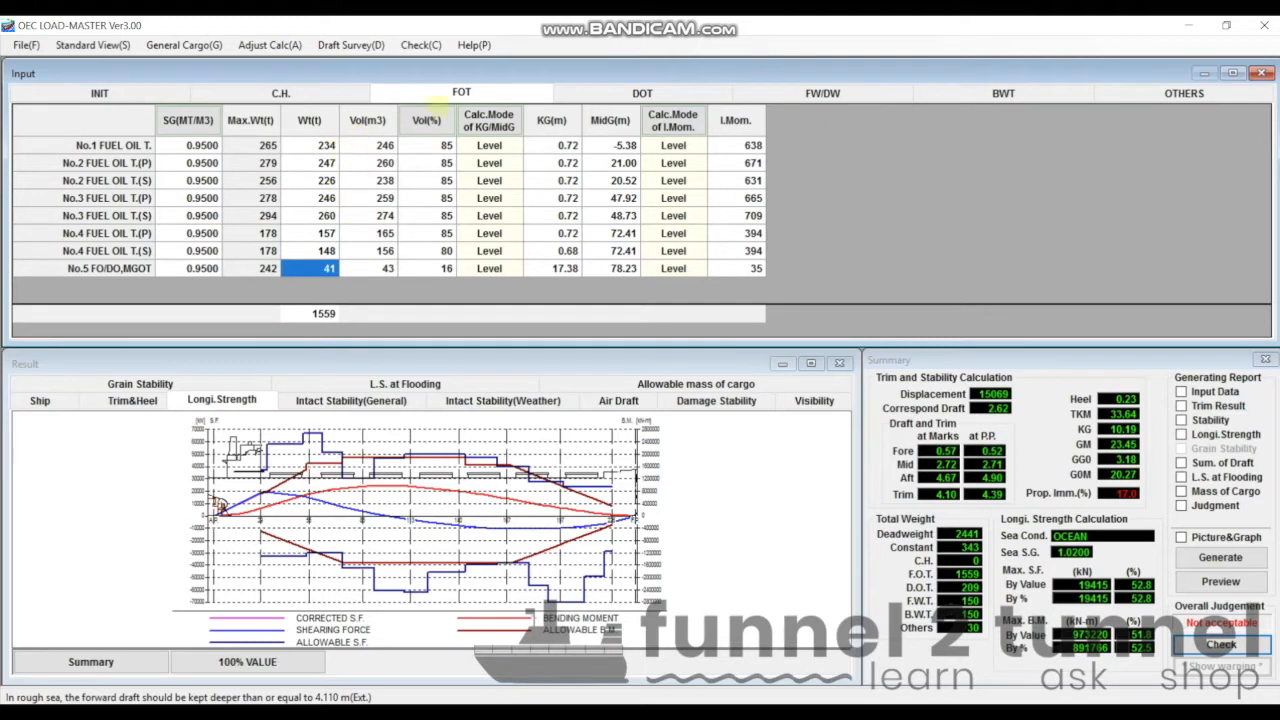
left_click(327, 145)
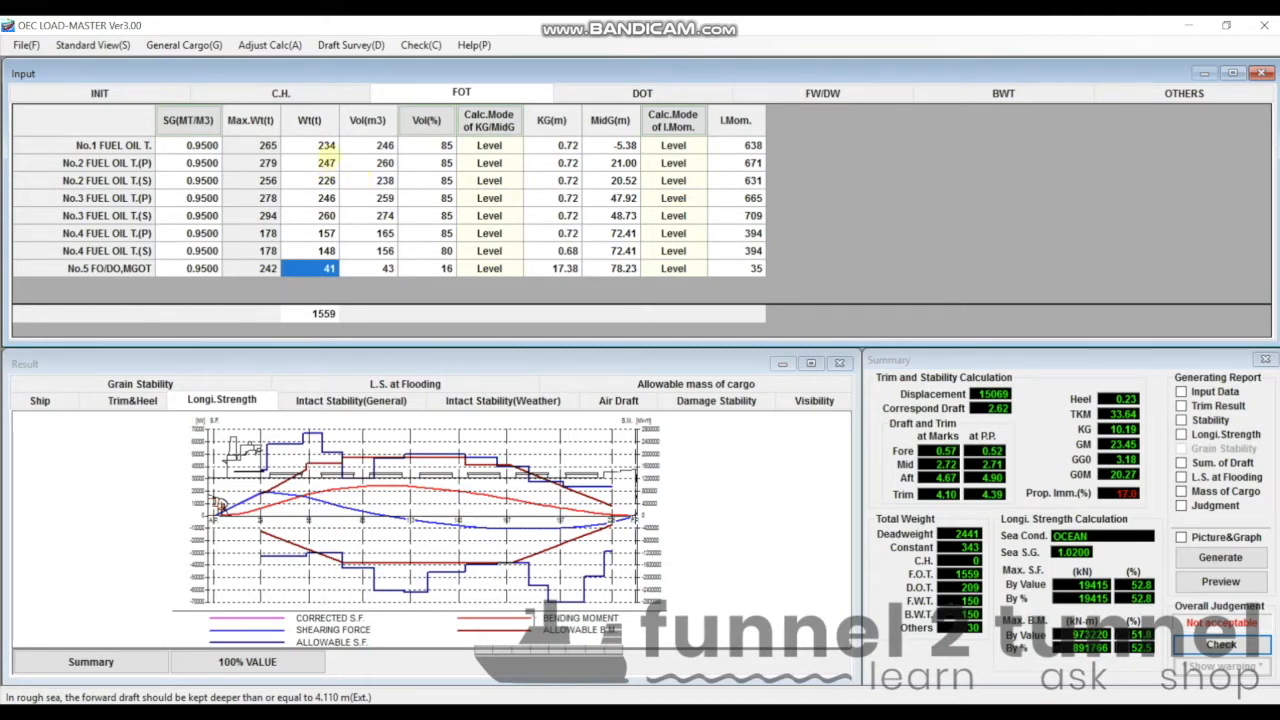
left_click(310, 145)
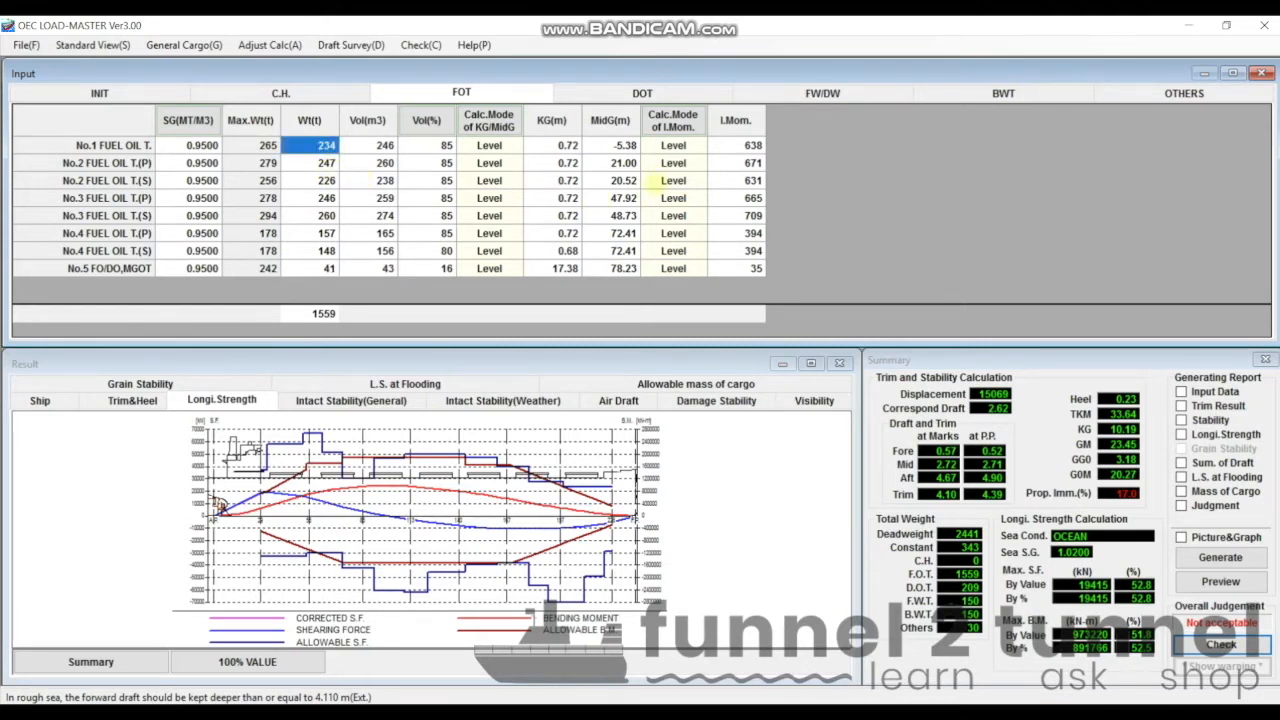
left_click(641, 92)
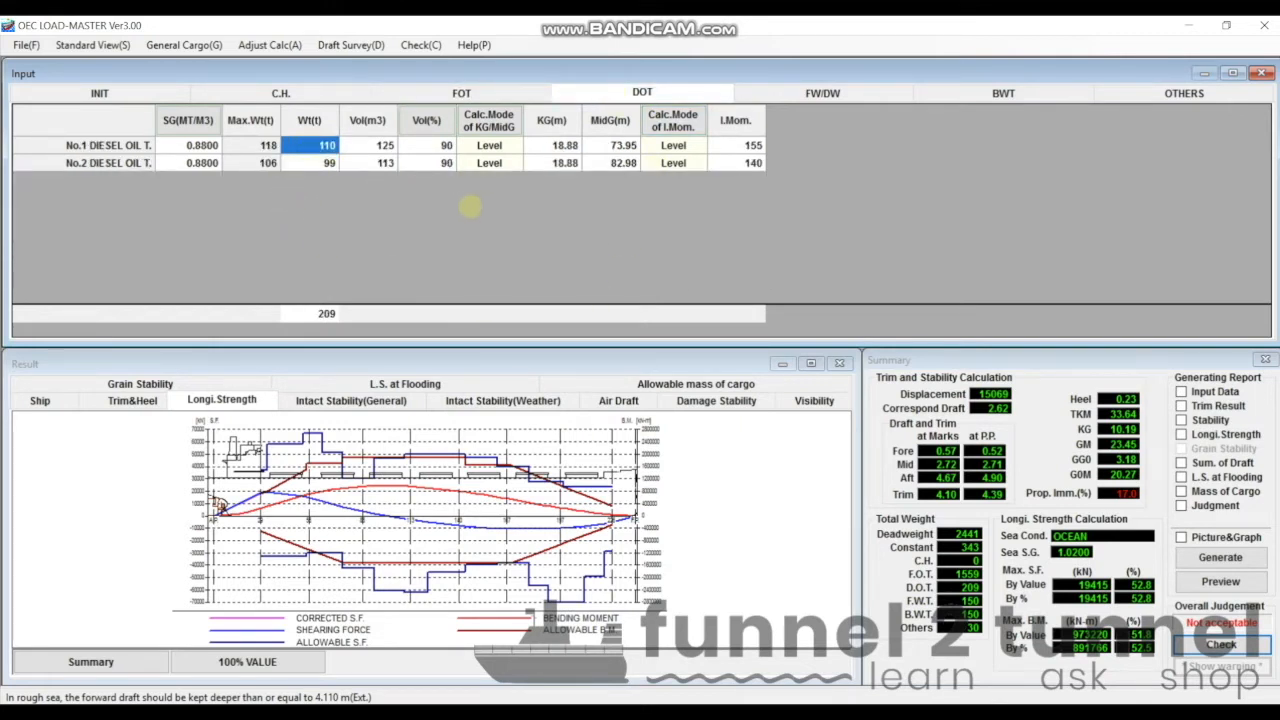
mouse_move(615, 205)
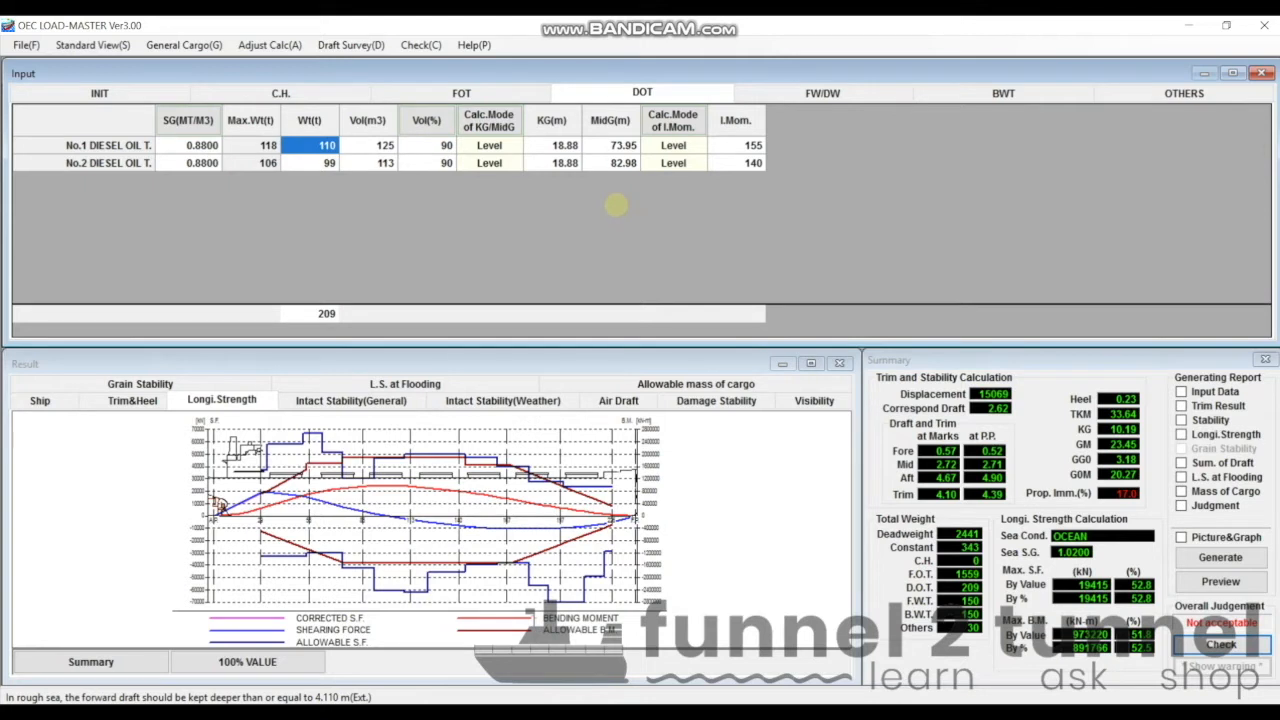
left_click(822, 92)
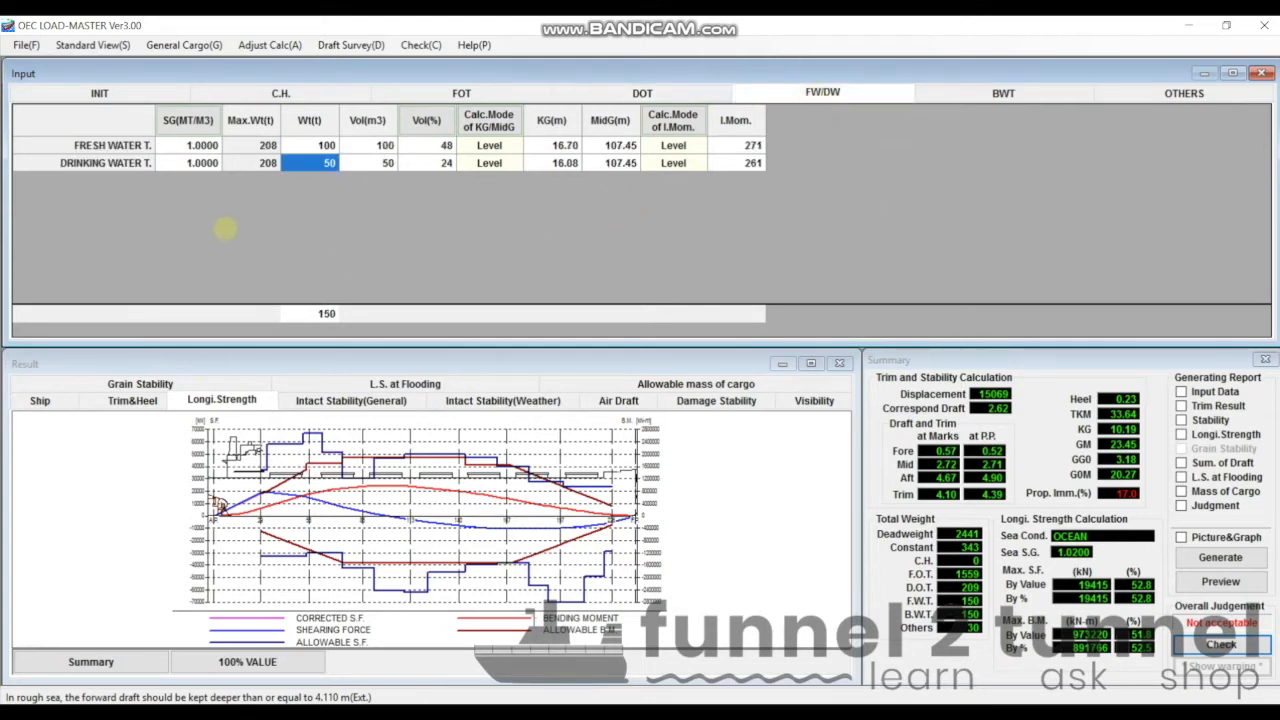
left_click(1002, 92)
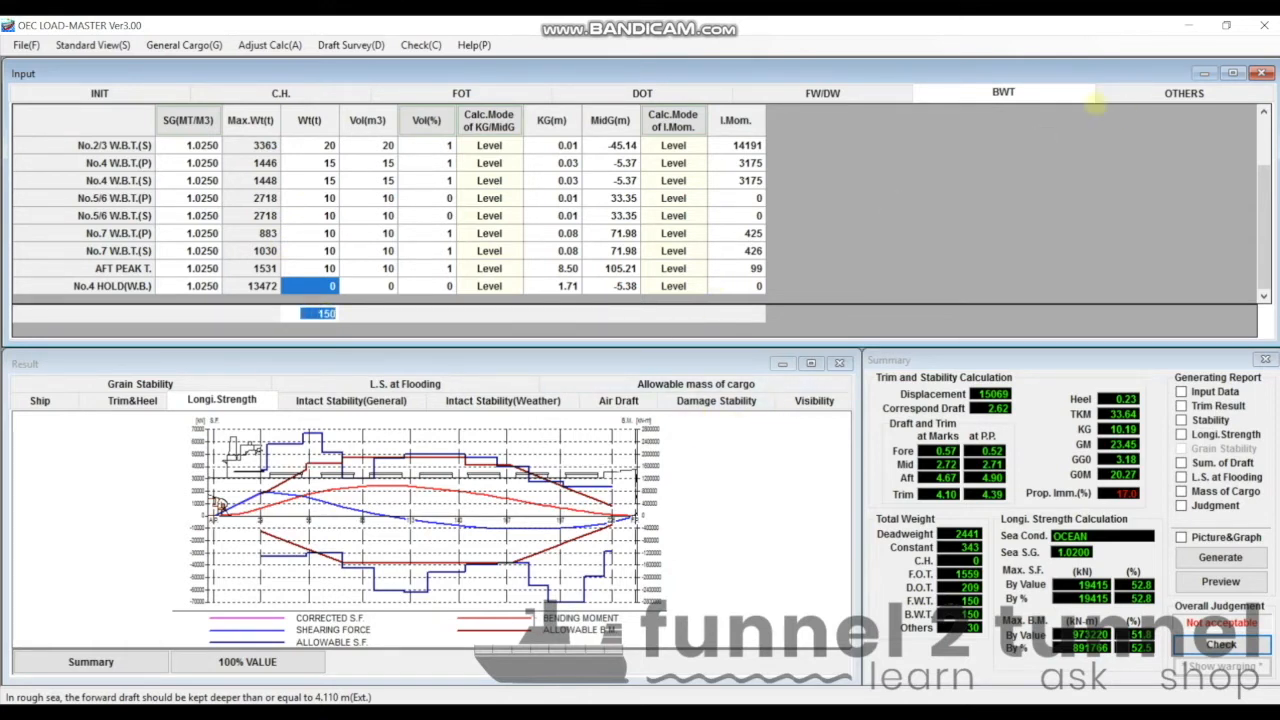
left_click(1184, 92)
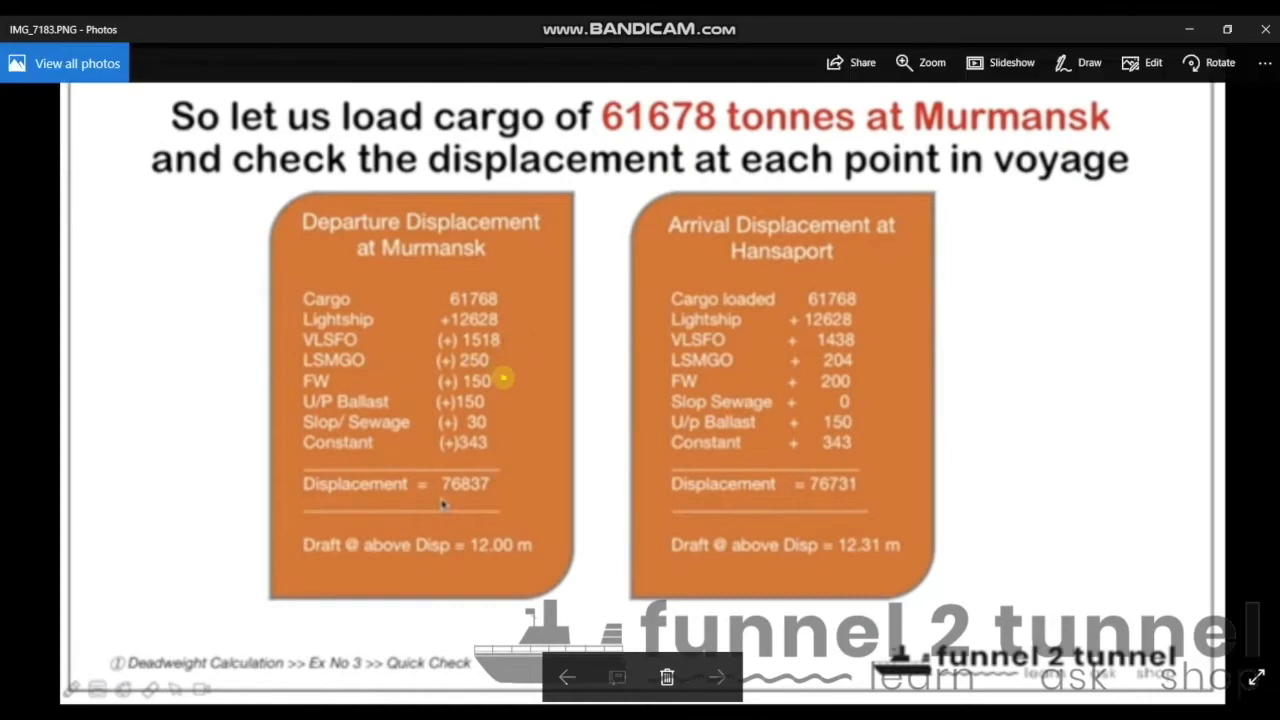
mouse_move(495, 427)
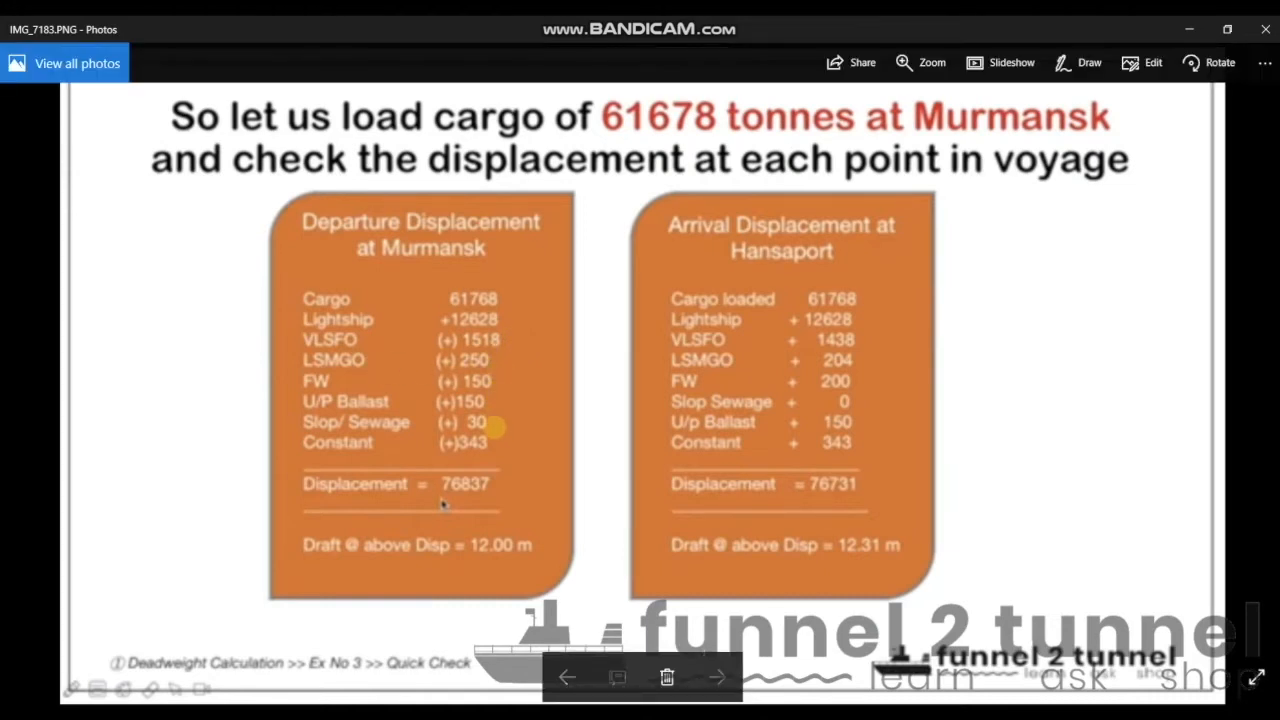
mouse_move(615, 478)
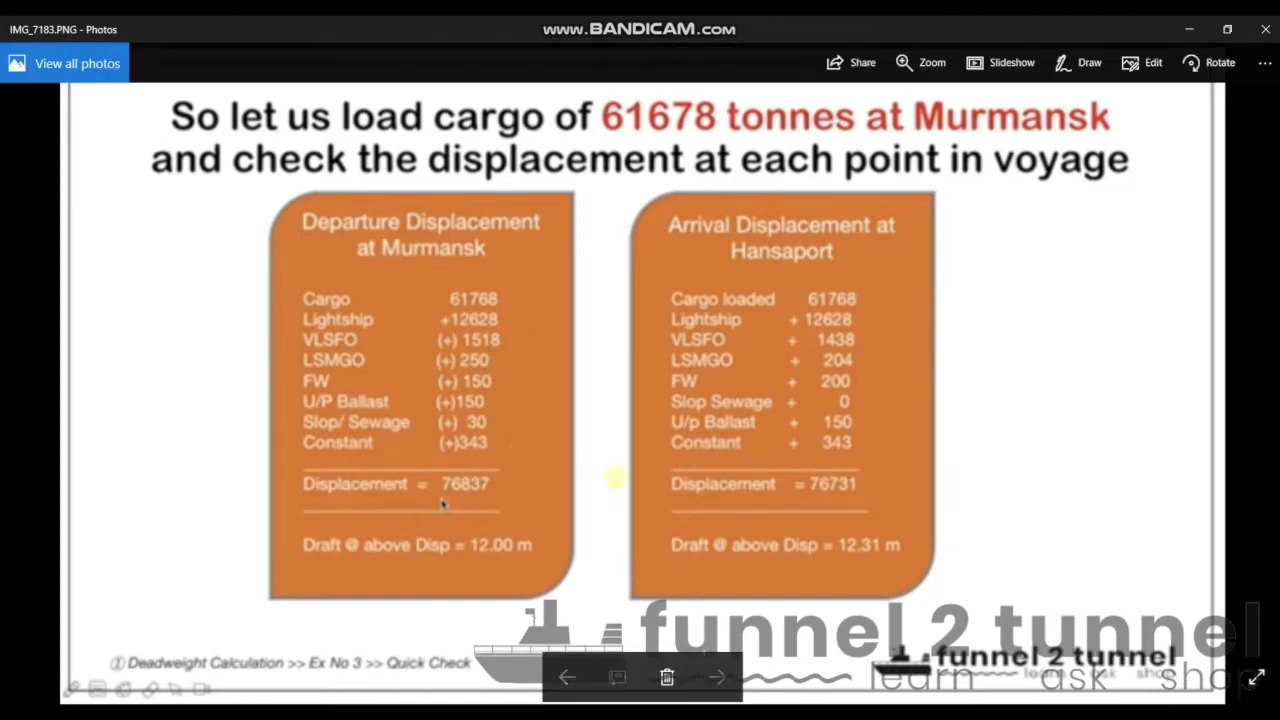
mouse_move(608, 456)
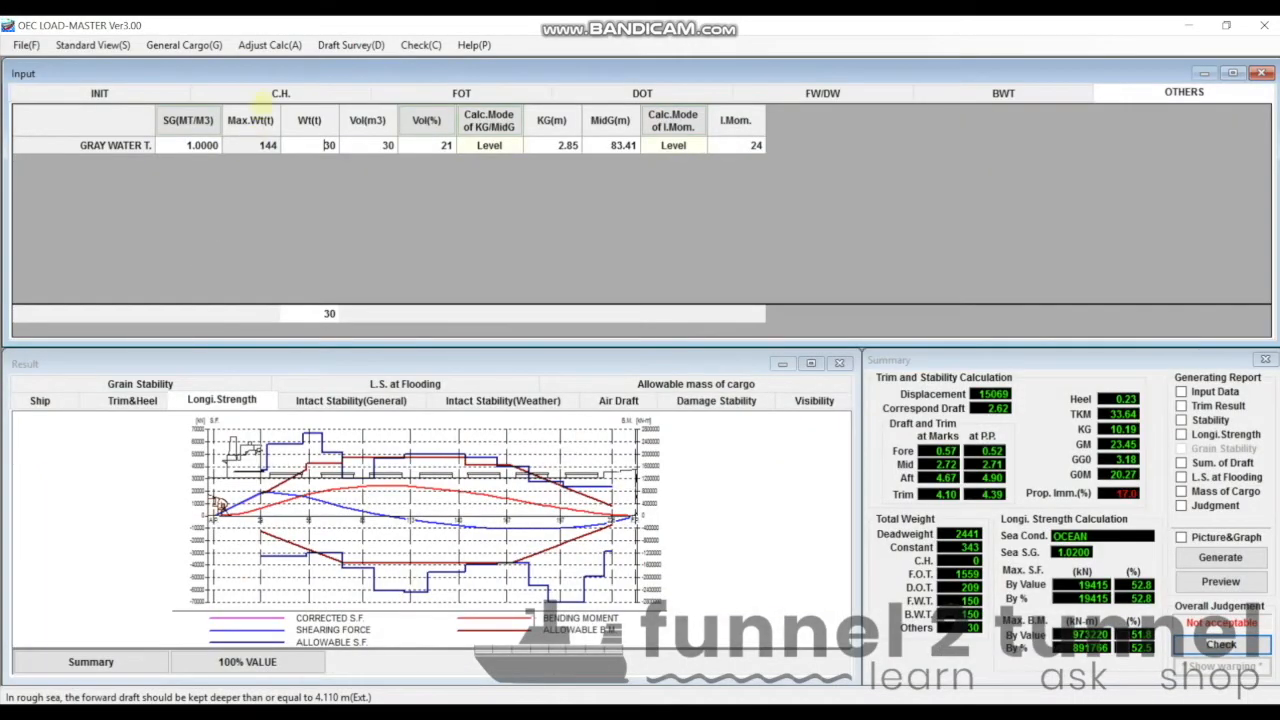
Show the INIT settings: constant 343, lightship 12628, sea density 1.0200
left_click(99, 92)
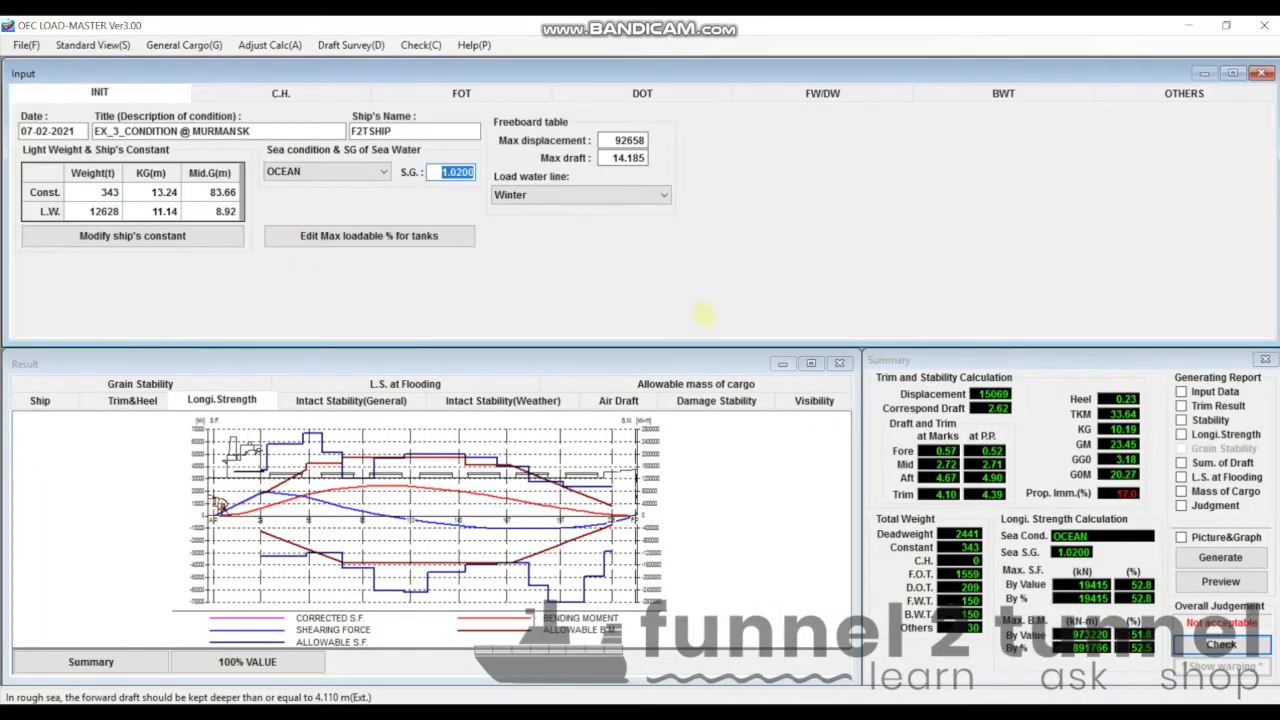
mouse_move(770, 358)
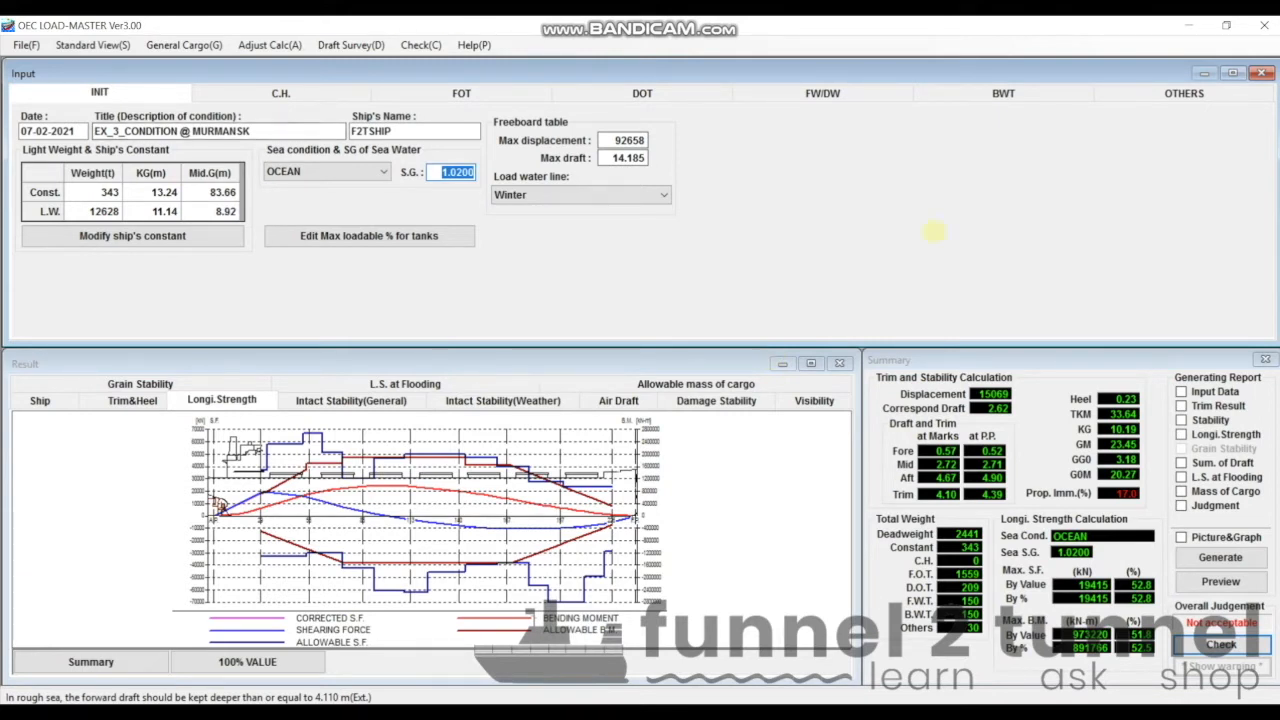
mouse_move(1052, 254)
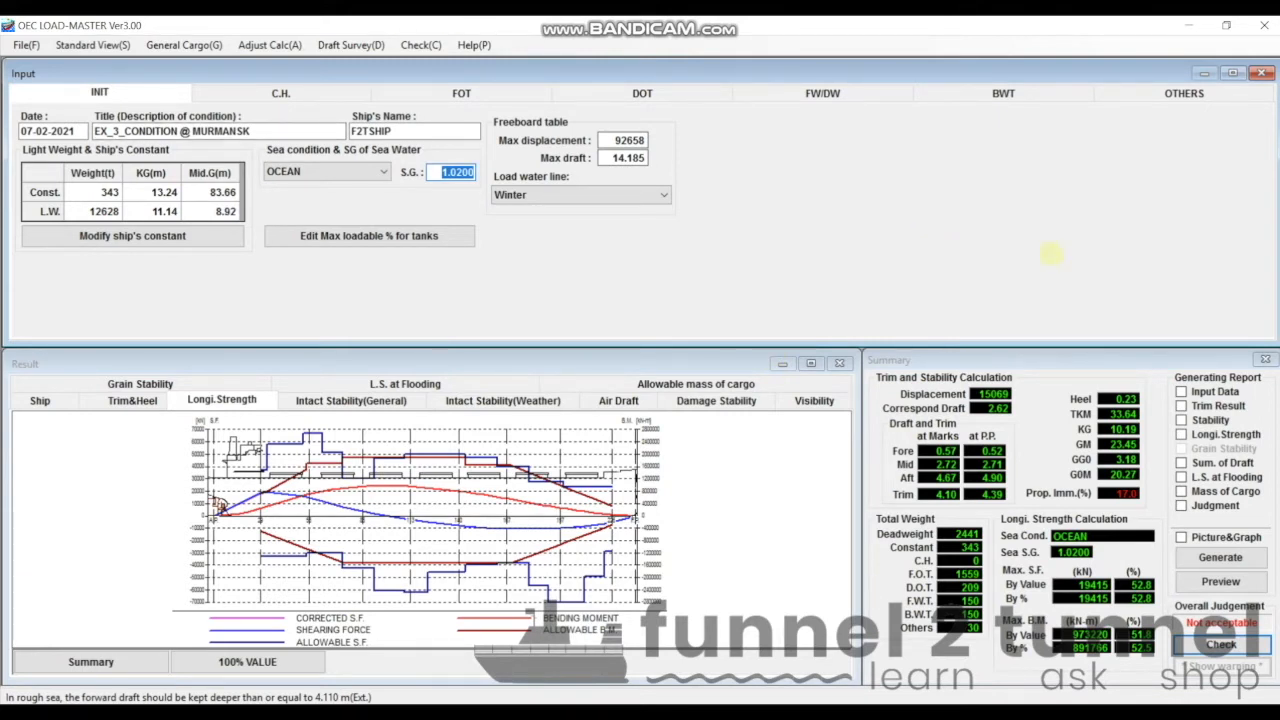
mouse_move(1075, 260)
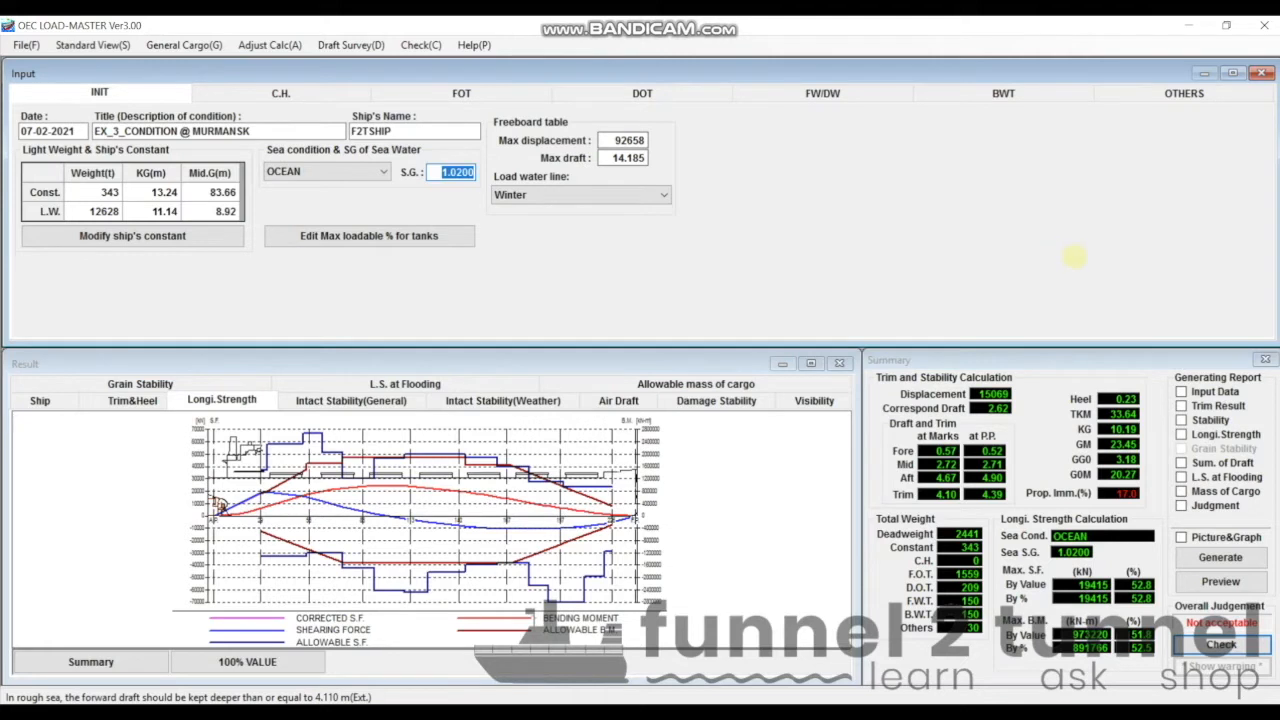
mouse_move(748, 243)
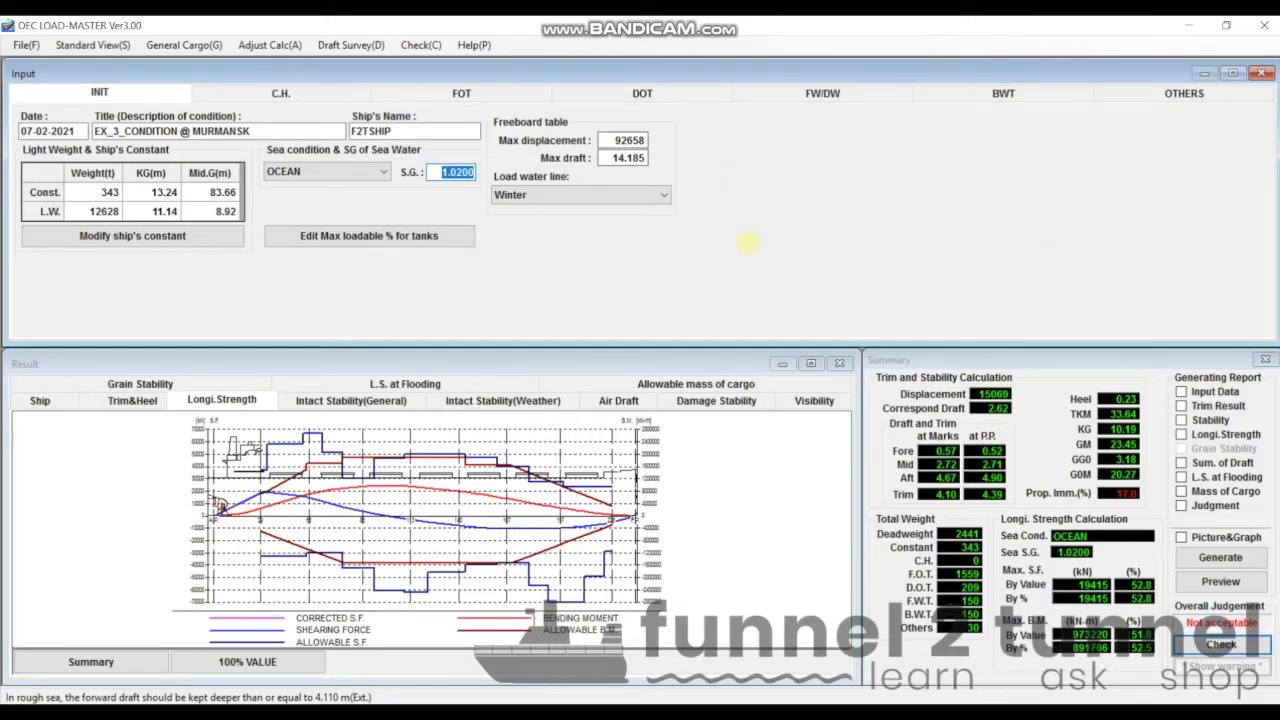
mouse_move(648, 267)
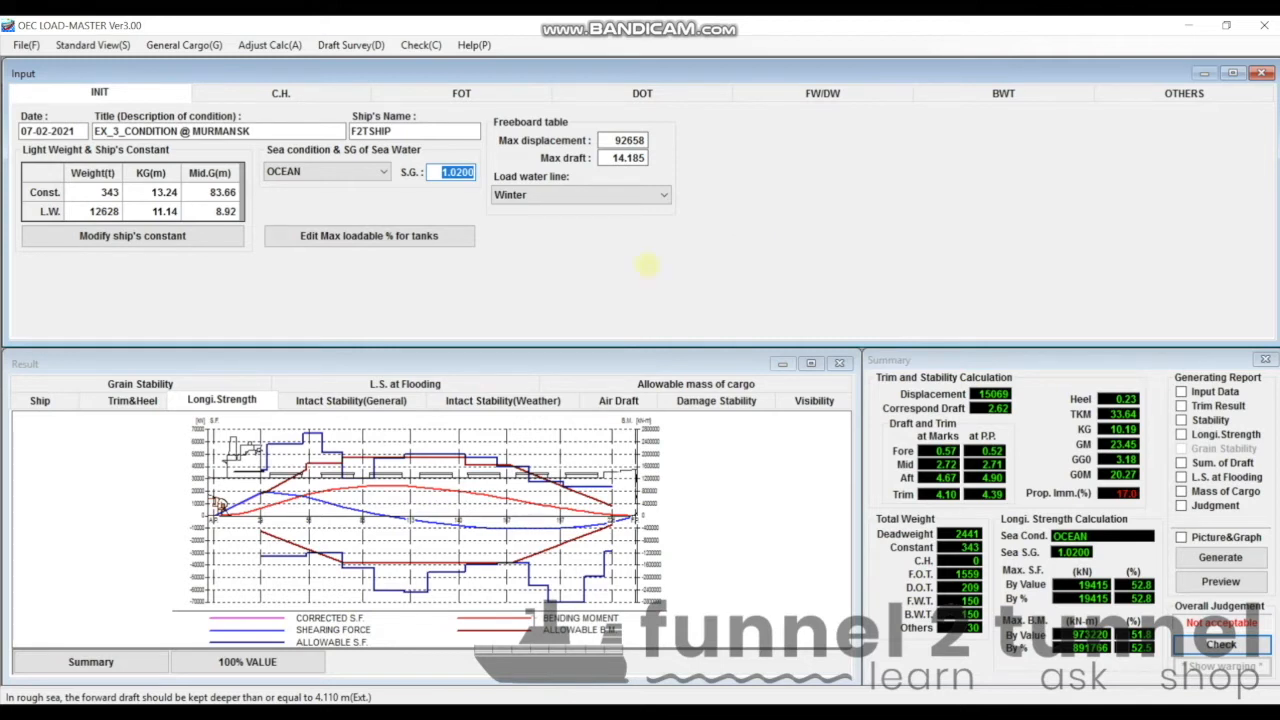
mouse_move(543, 264)
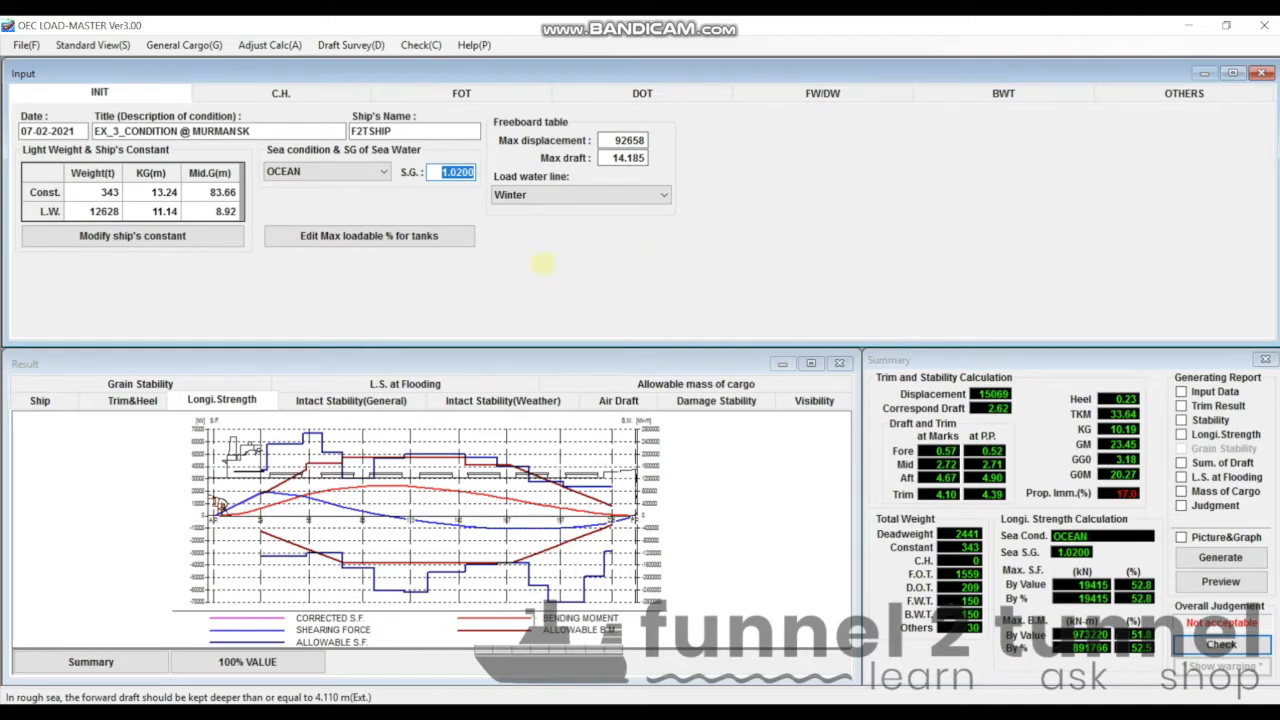
mouse_move(390, 357)
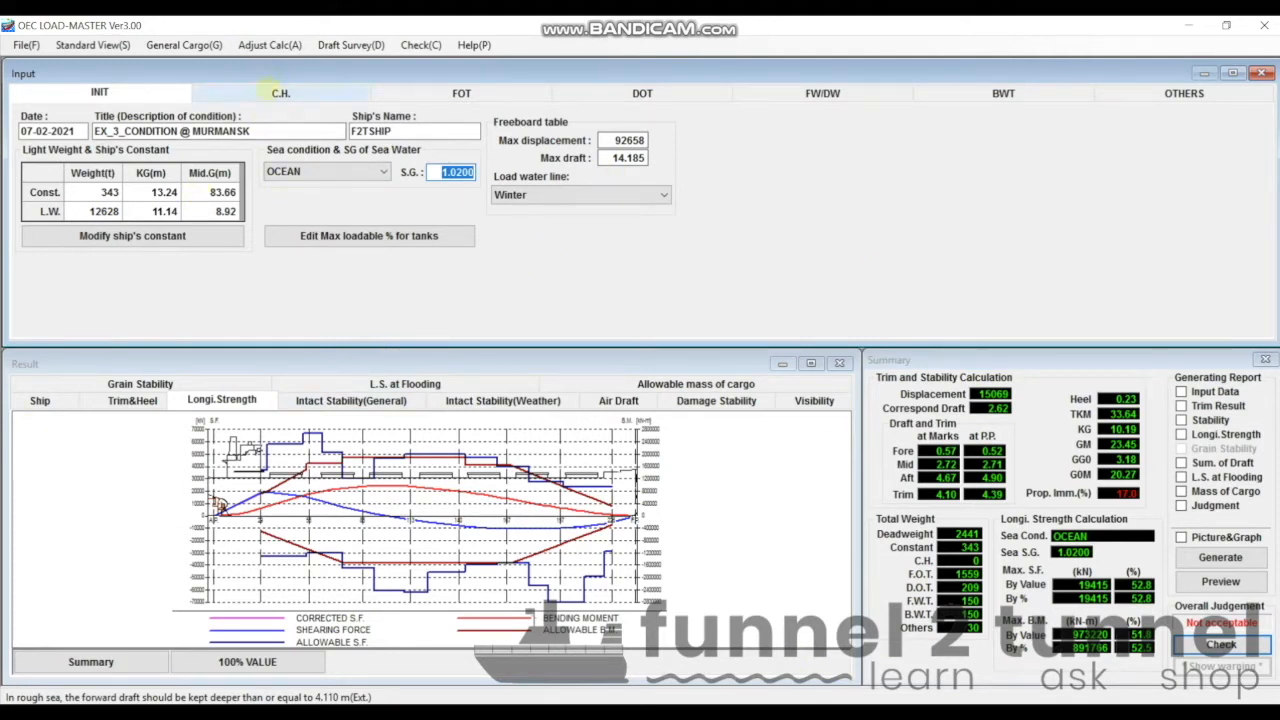
Enter hold cargo weights 10000, 10000, 9000, 7000, 8000, 8500 and 9500 t
left_click(280, 92)
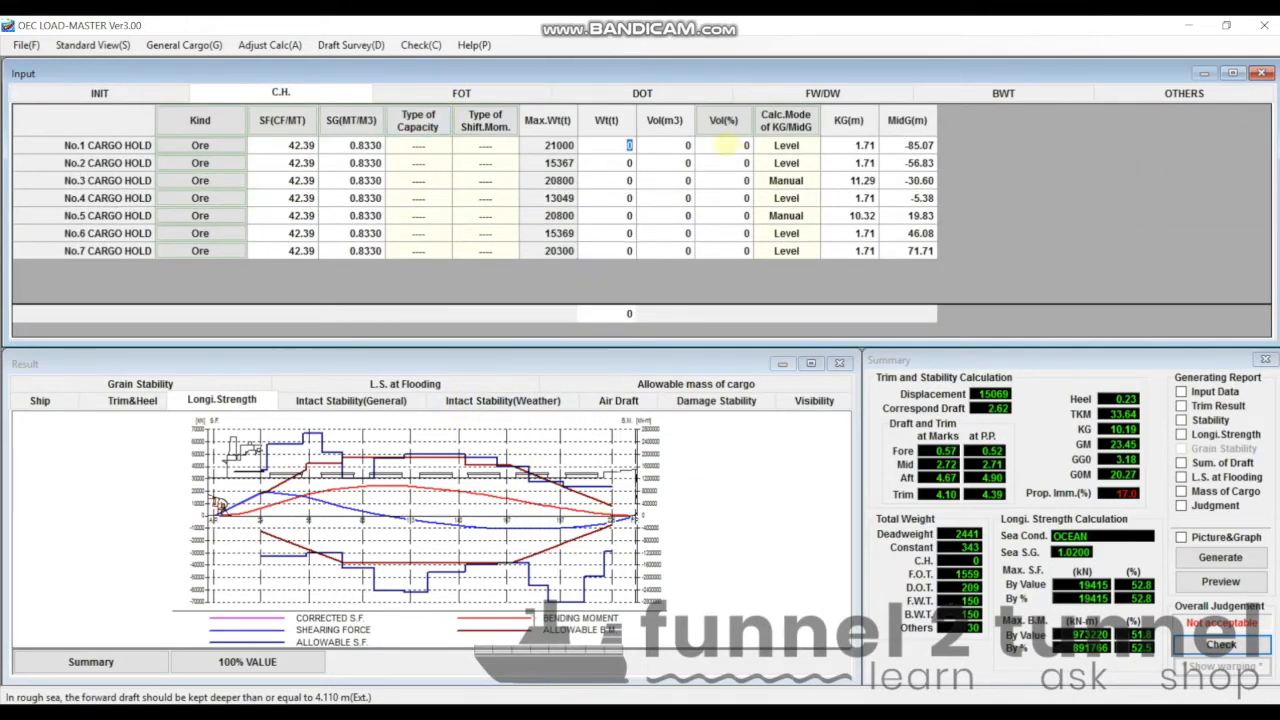
left_click(723, 145)
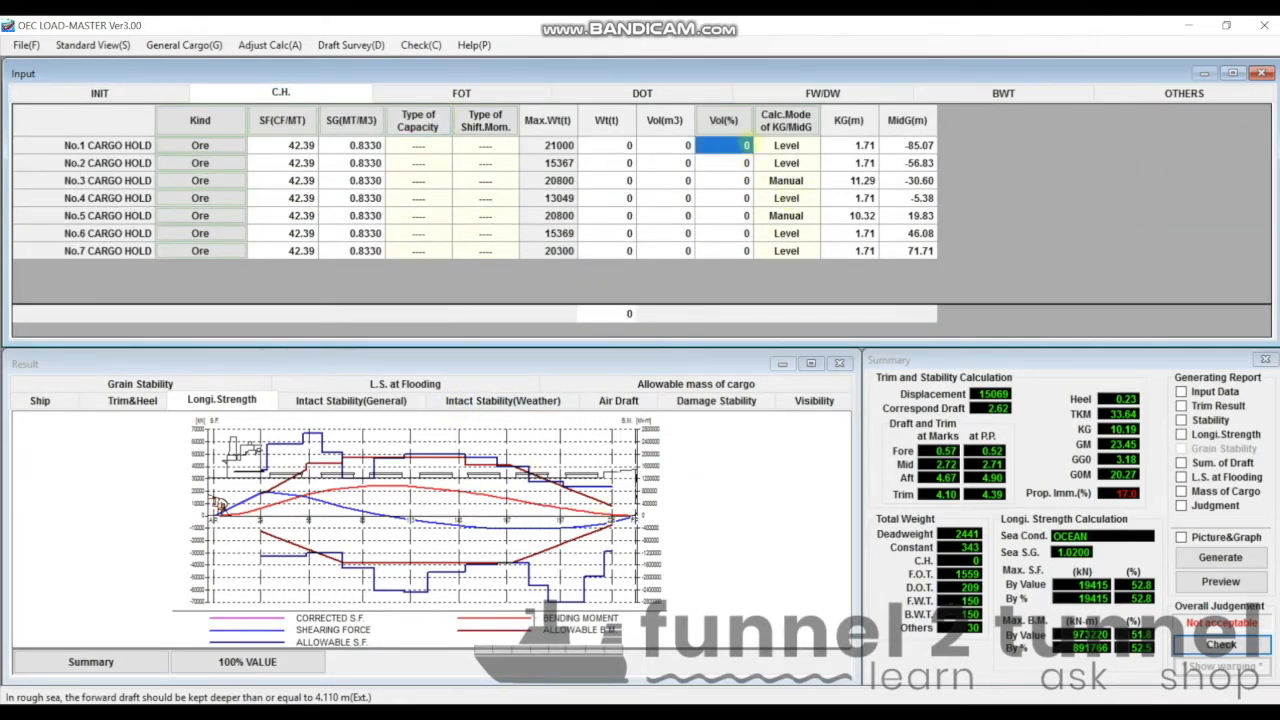
left_click(606, 145)
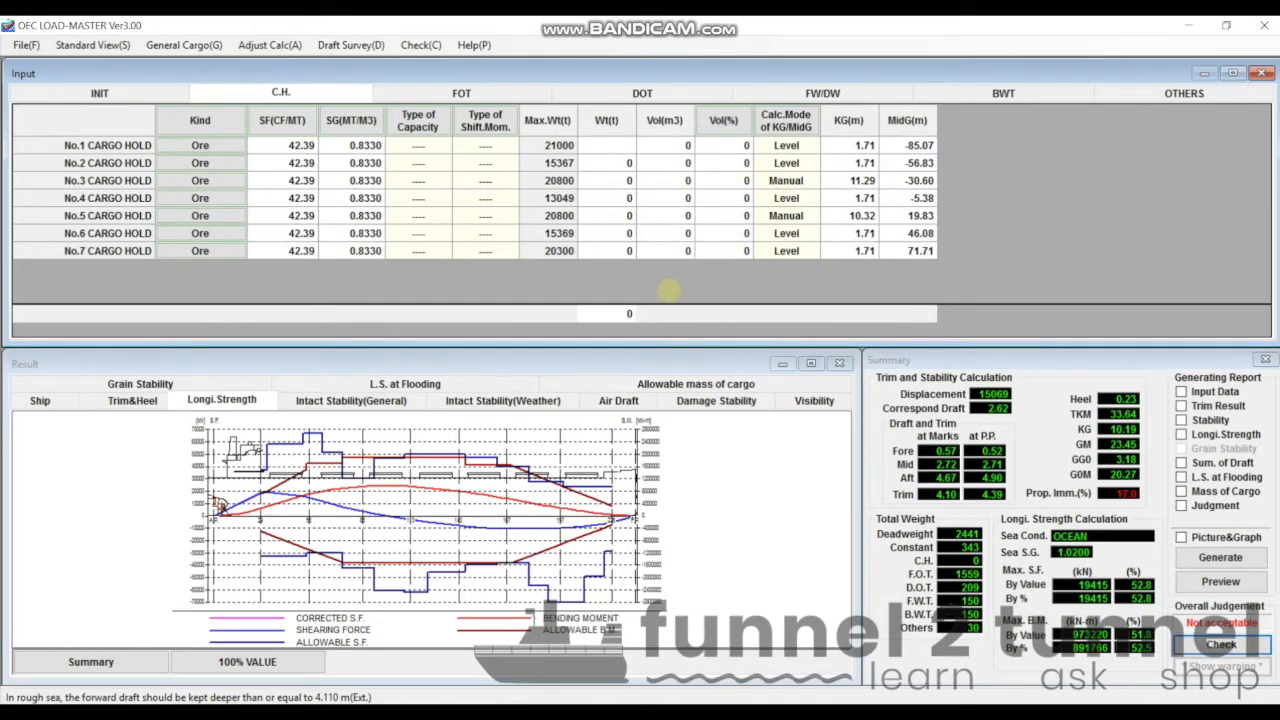
type("10000")
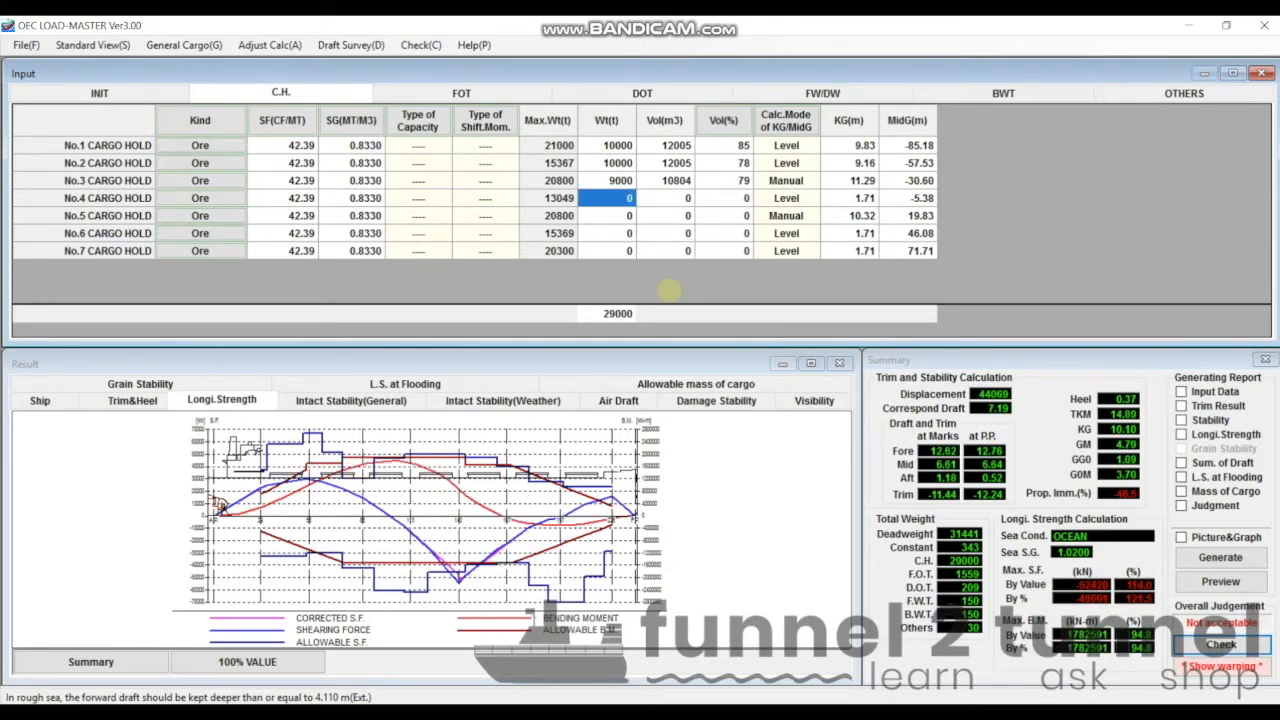
type("7000")
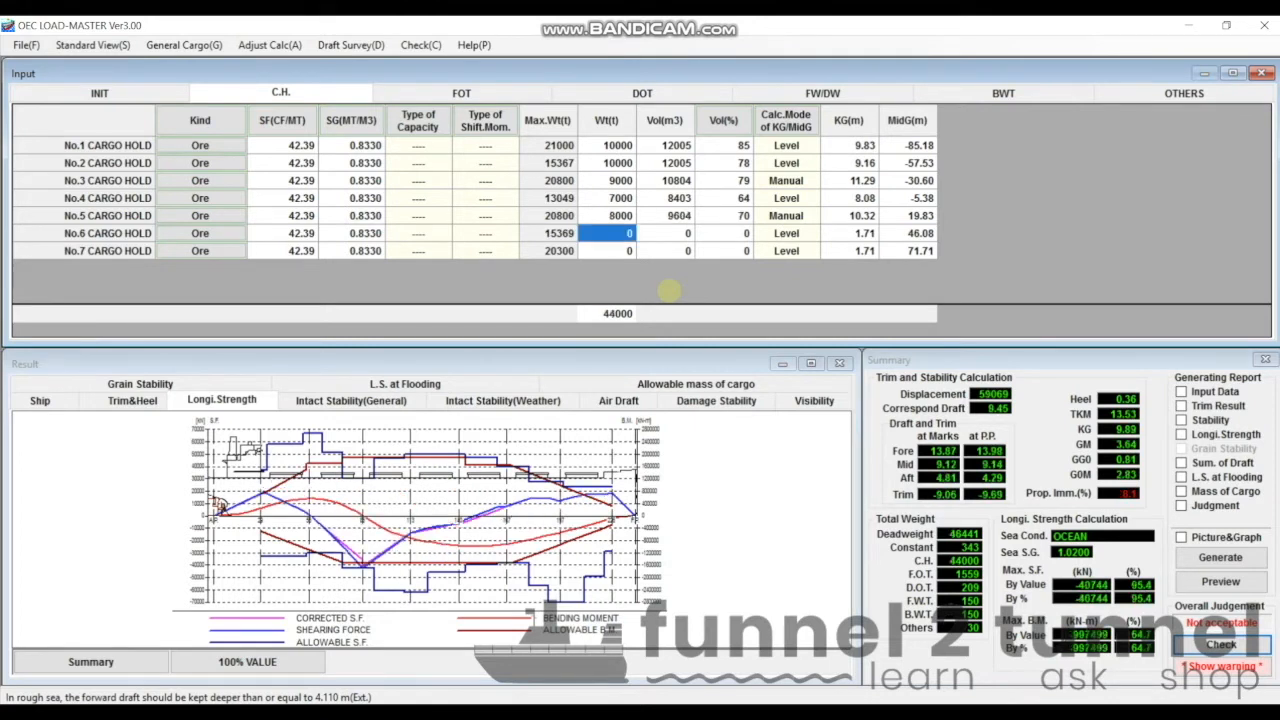
type("8500")
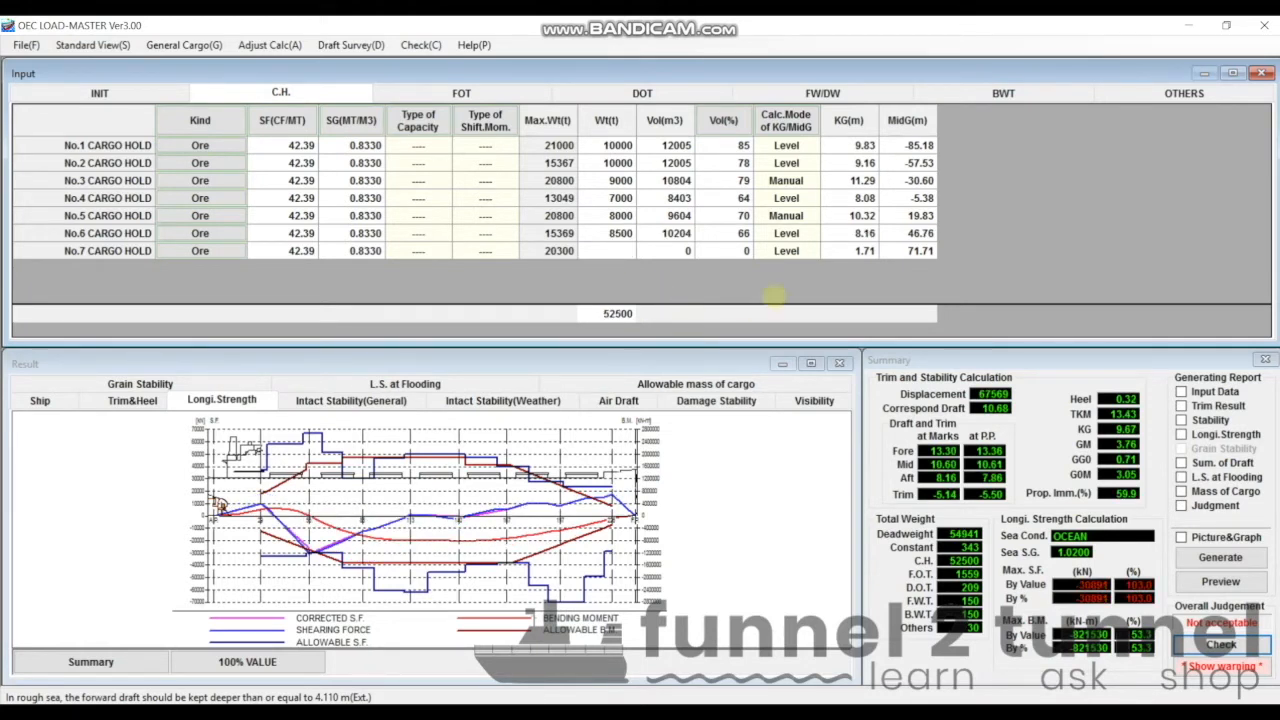
type("9500")
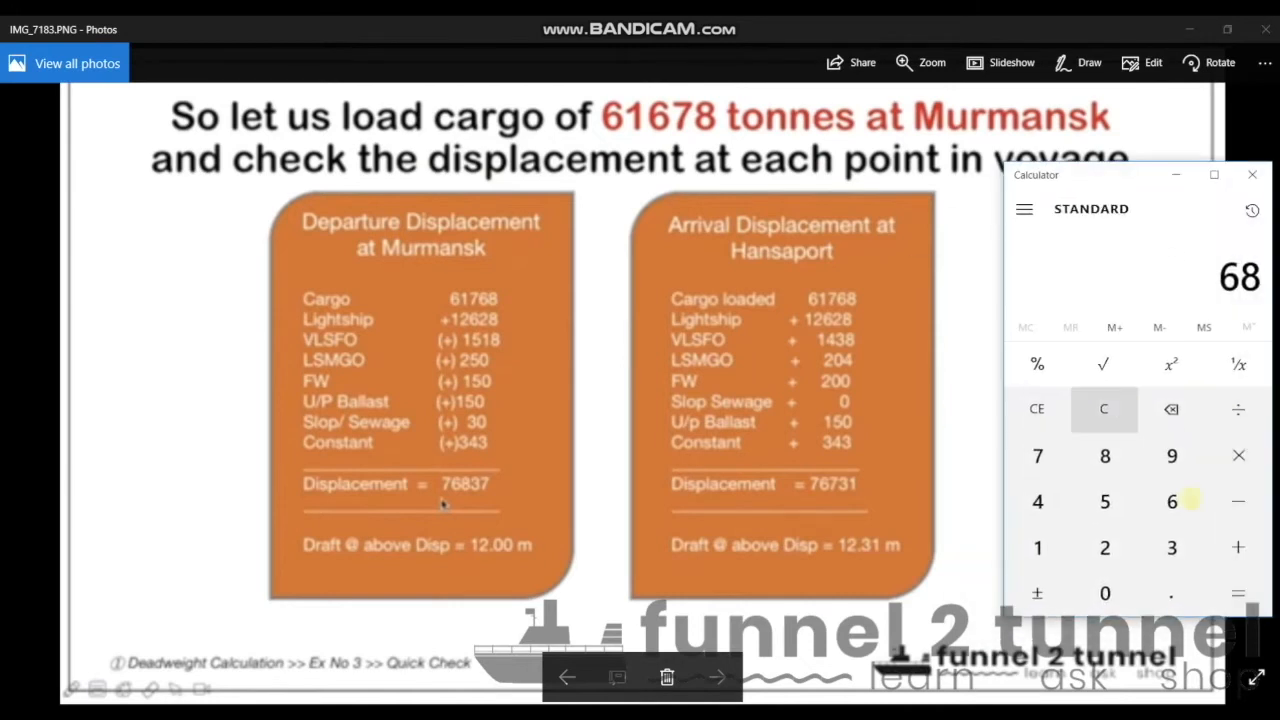
Calculate 62000 minus 61768 to get the excess cargo
left_click(1103, 408)
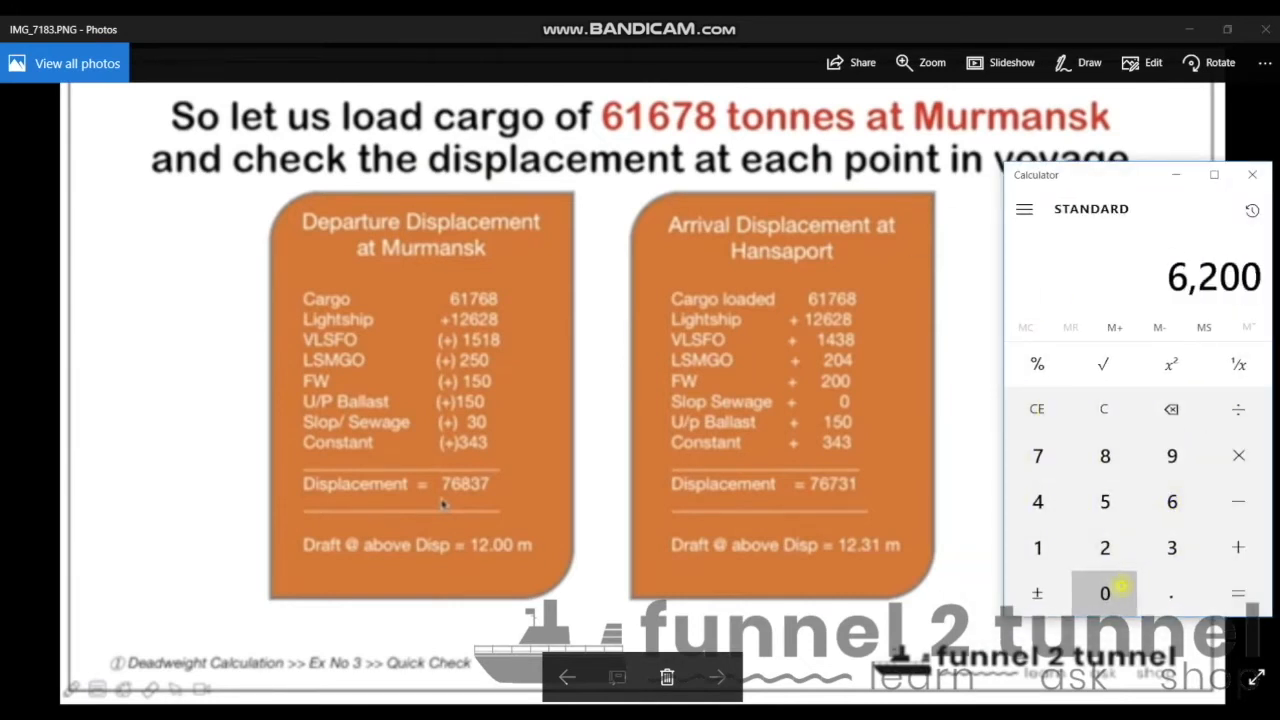
left_click(1171, 501)
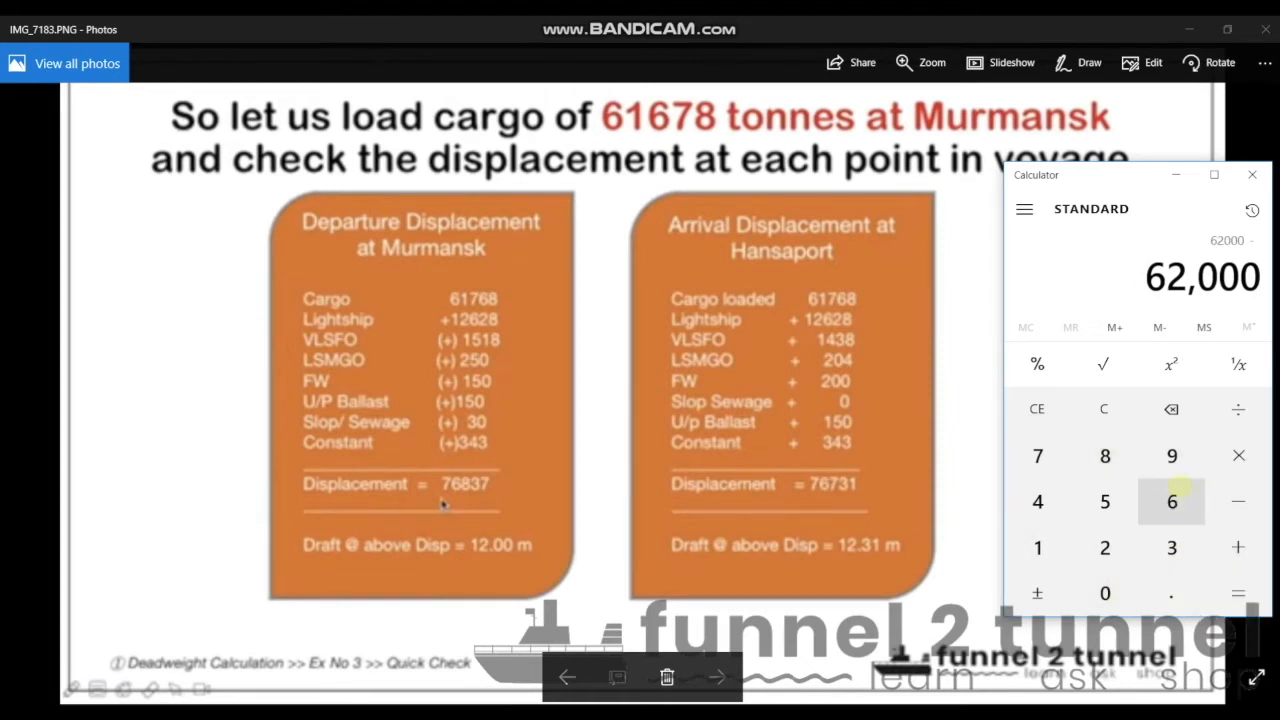
left_click(1104, 501)
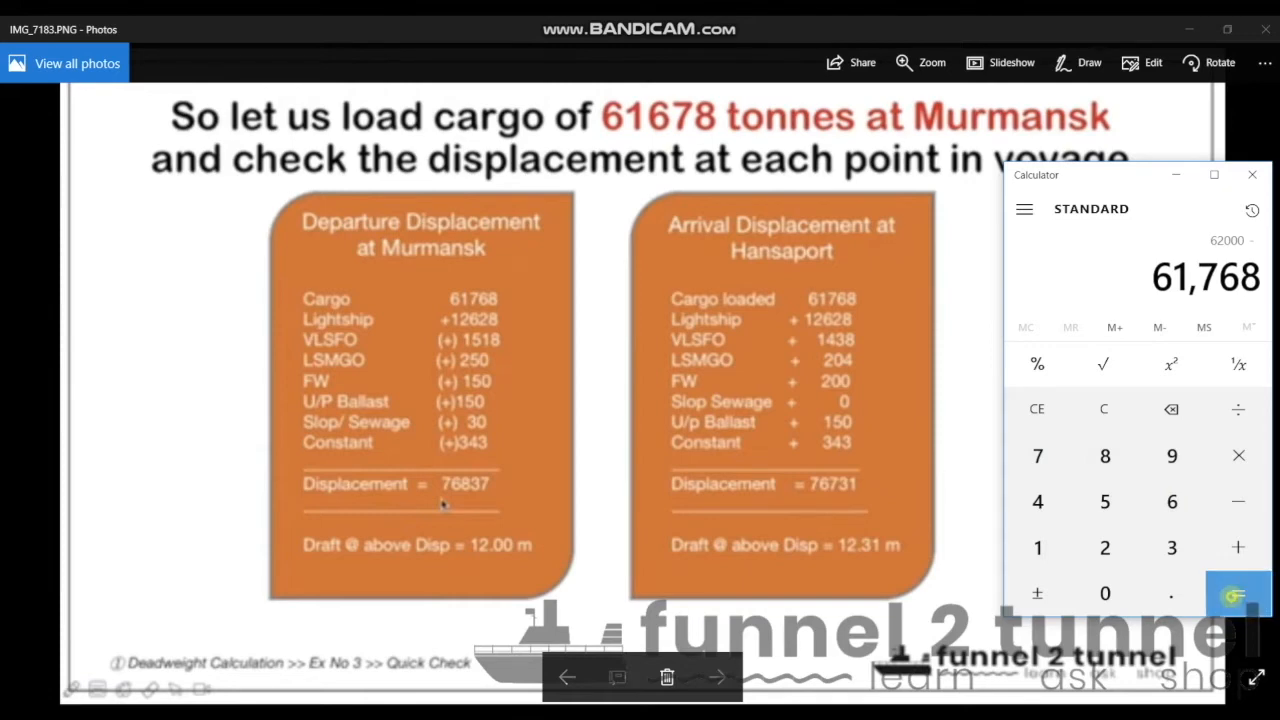
left_click(1238, 593)
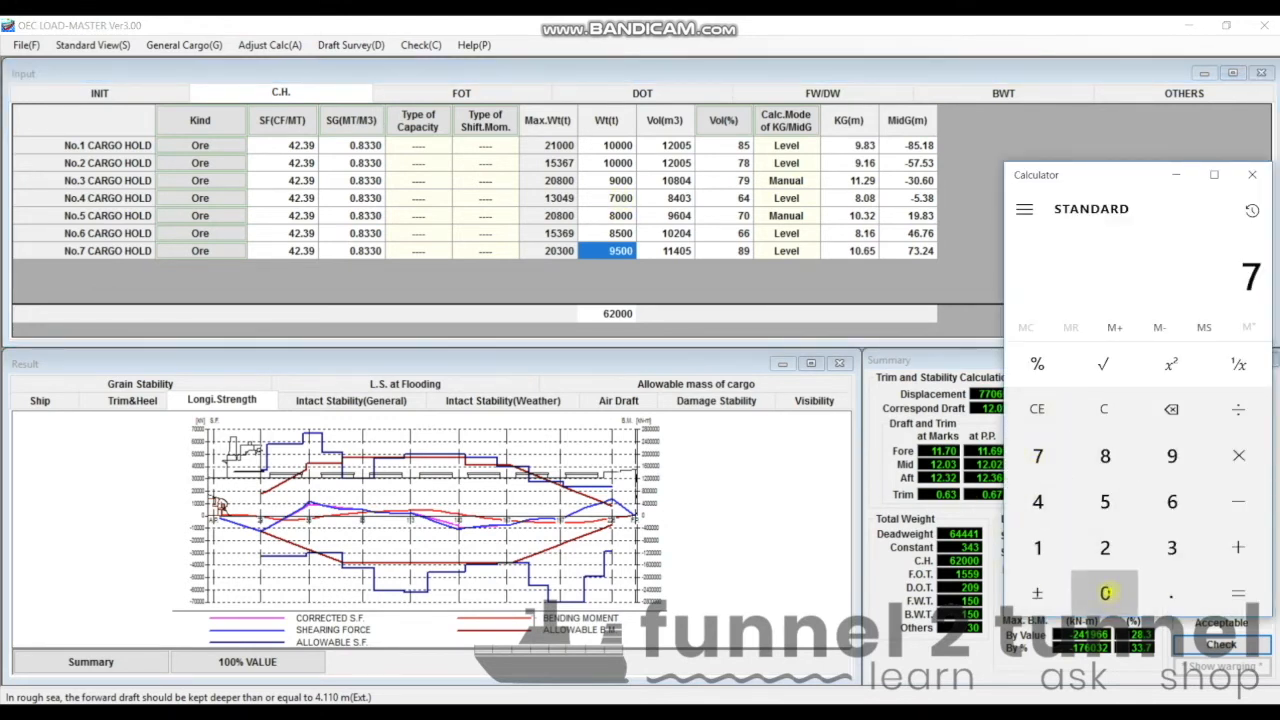
Reduce No.4 hold to 6768 t so total cargo is 61768 t
left_click(1105, 593)
type("6768")
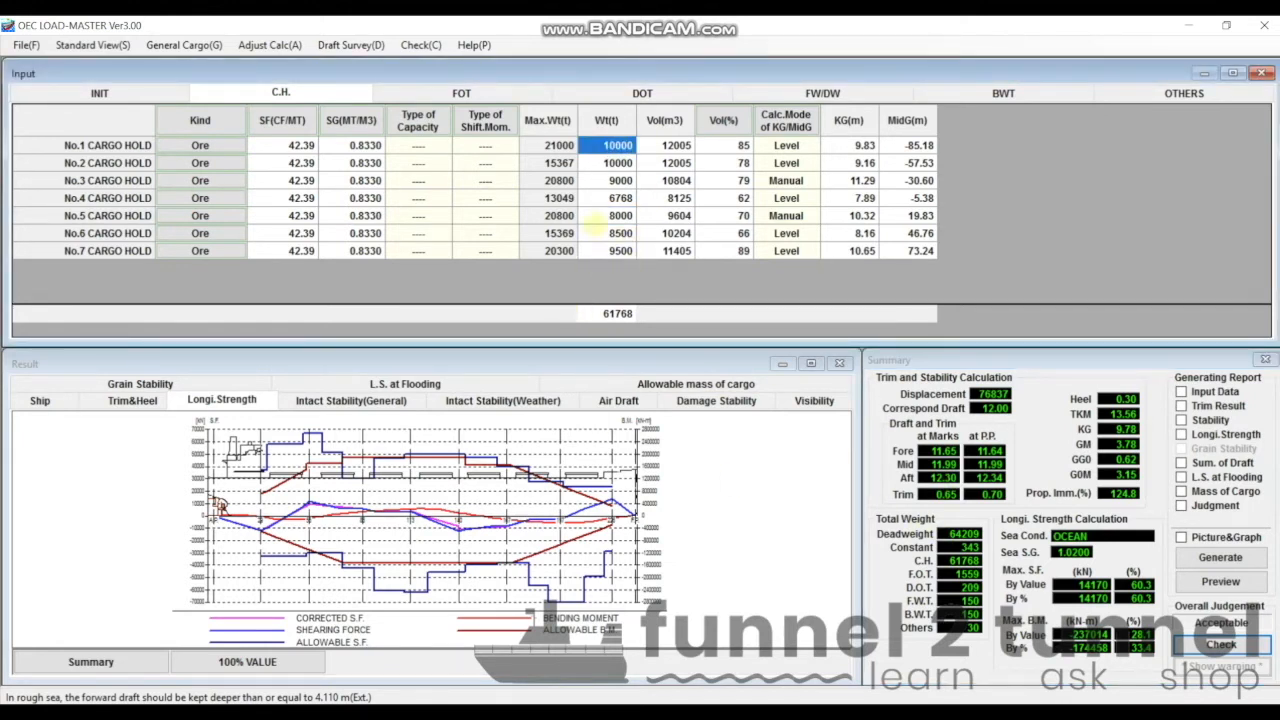
Redistribute ore: No.1 11000, No.2 9600, No.5 7800, No.6 8300 t
left_click(606, 162)
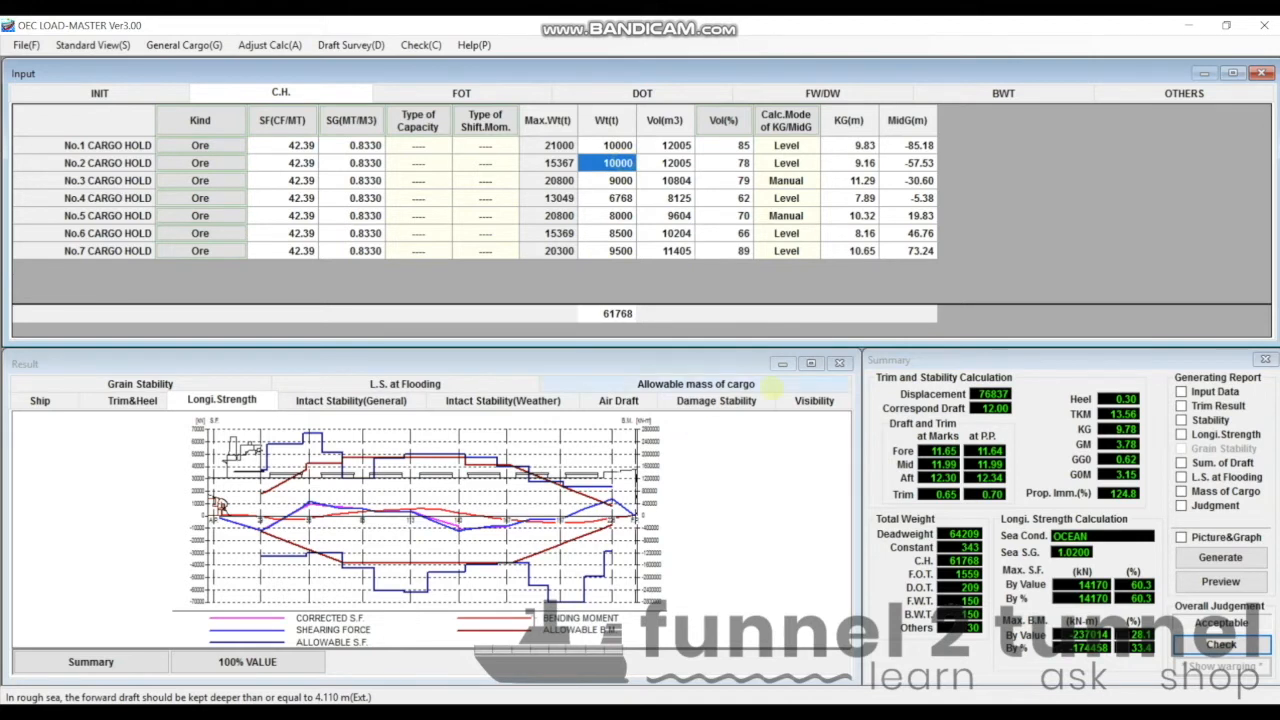
left_click(607, 233)
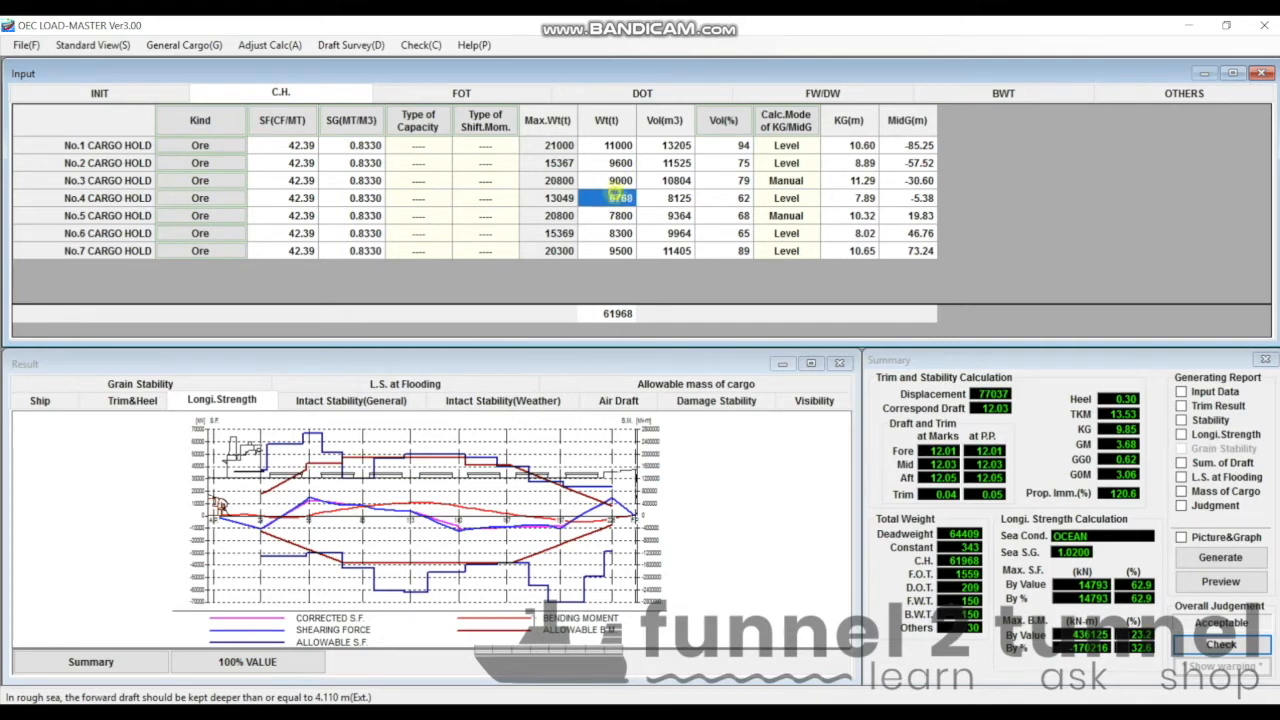
left_click(606, 197)
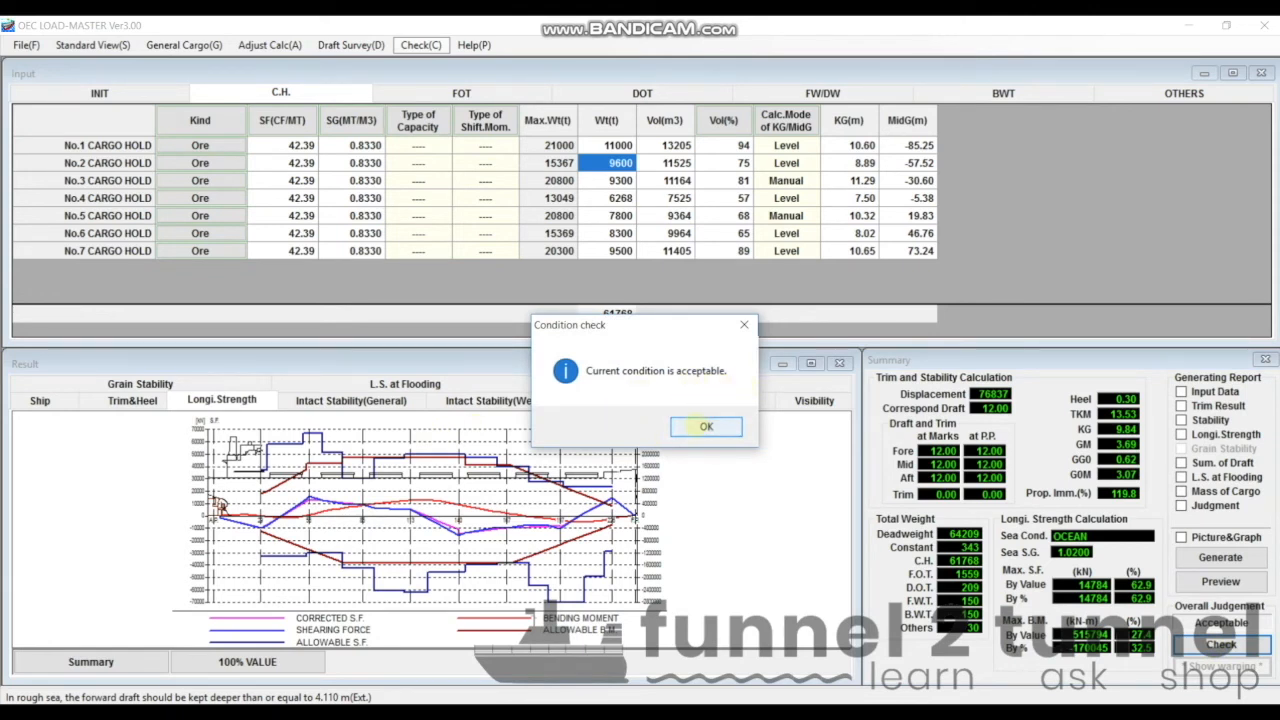
Dismiss the 'Current condition is acceptable' message after the check
left_click(706, 426)
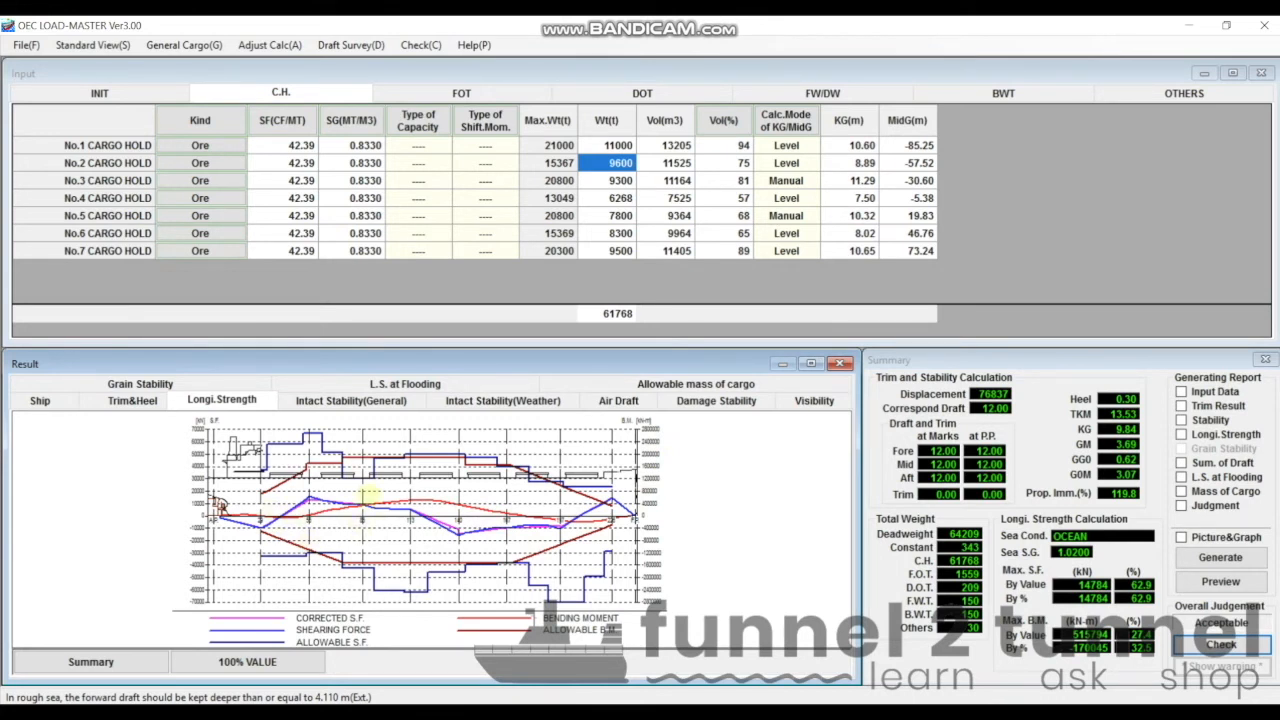
mouse_move(742, 318)
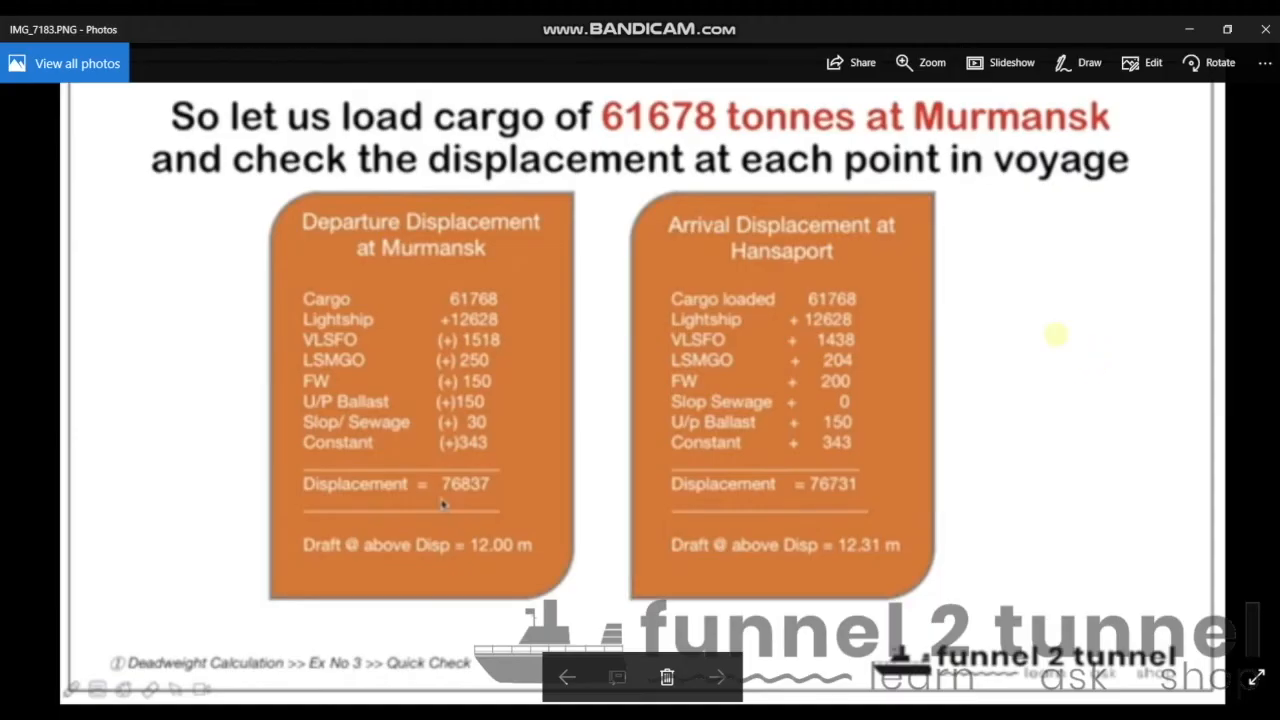
mouse_move(760, 270)
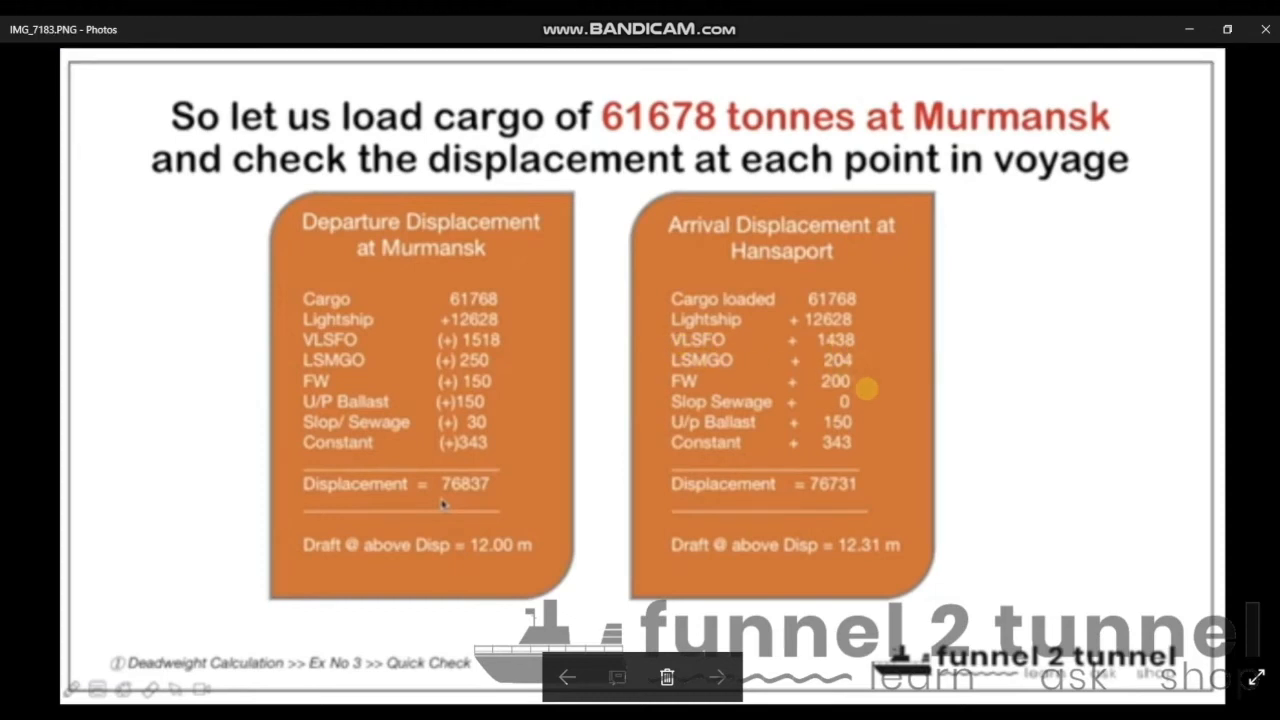
mouse_move(815, 400)
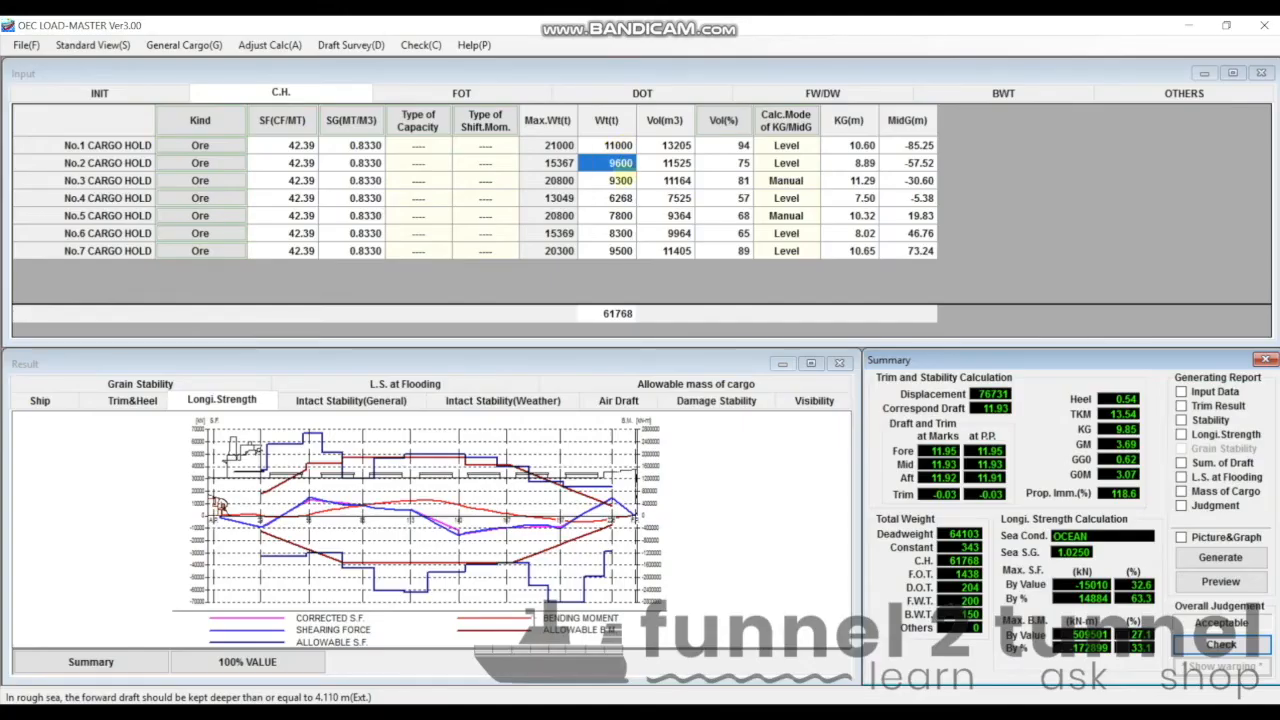
Check the Hansaport title and tanks: fuel 1438, diesel 204, water 200, ballast 150 t
left_click(99, 92)
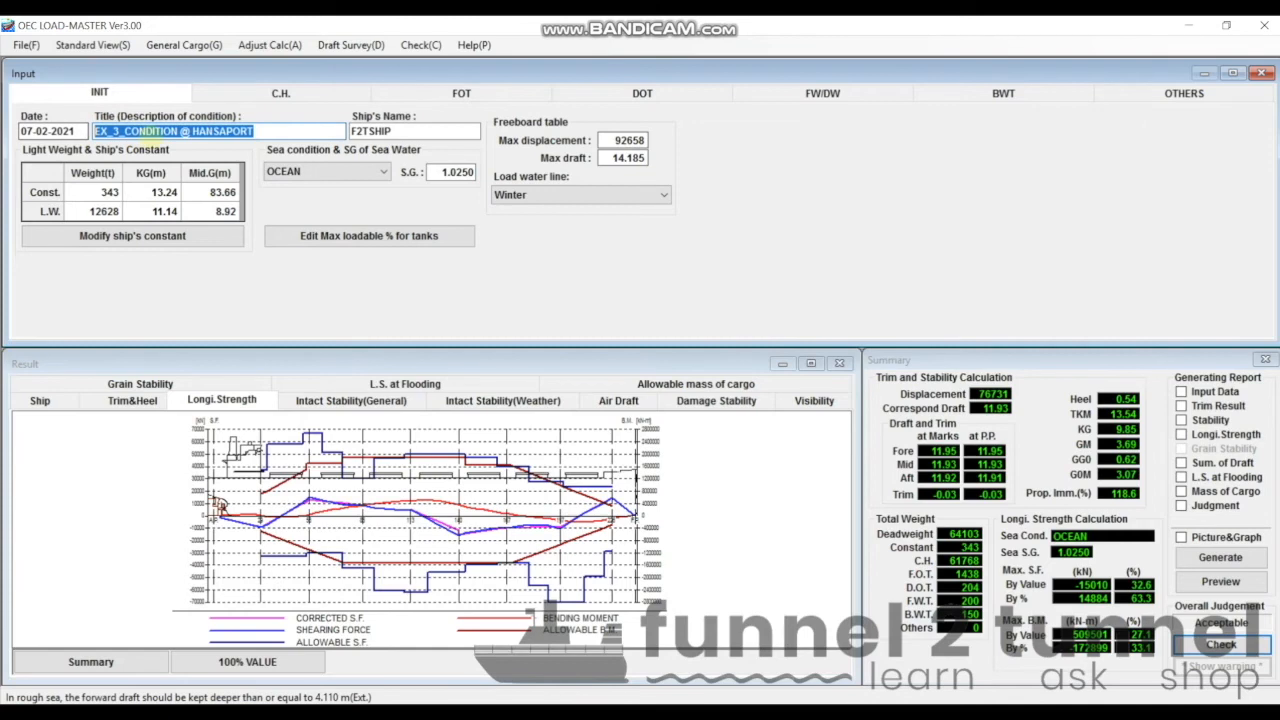
left_click(255, 131)
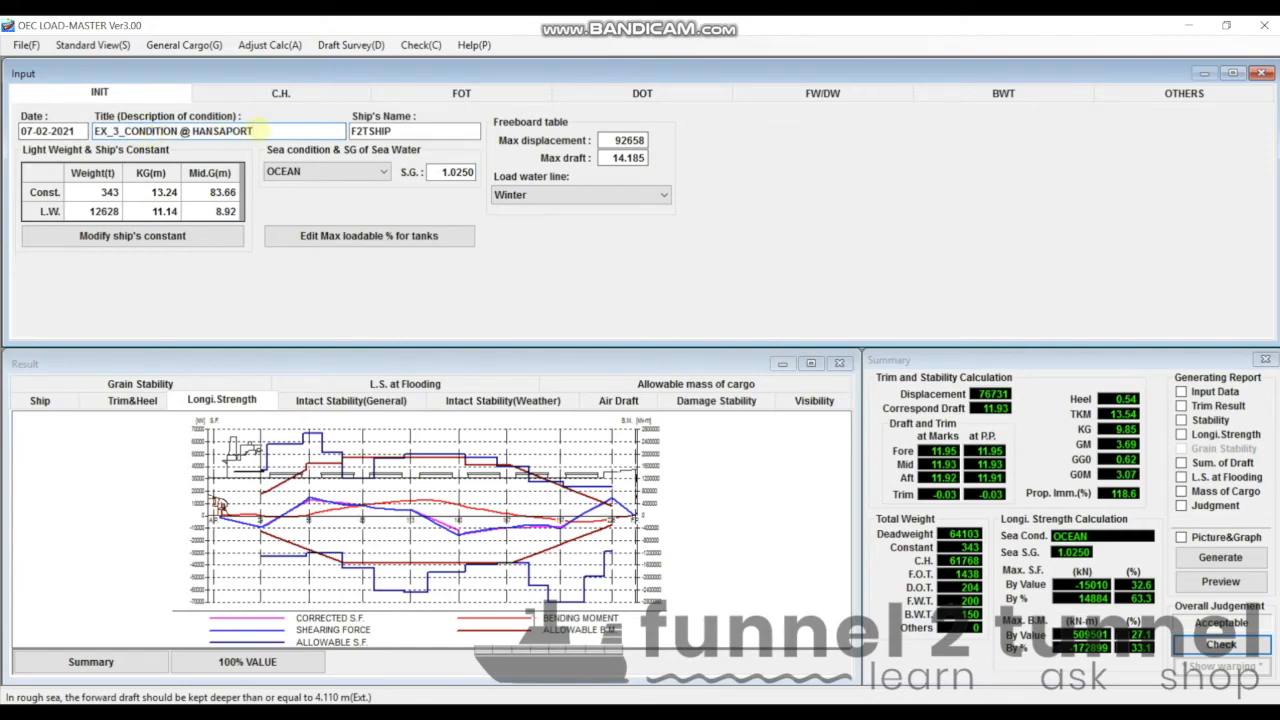
left_click(461, 92)
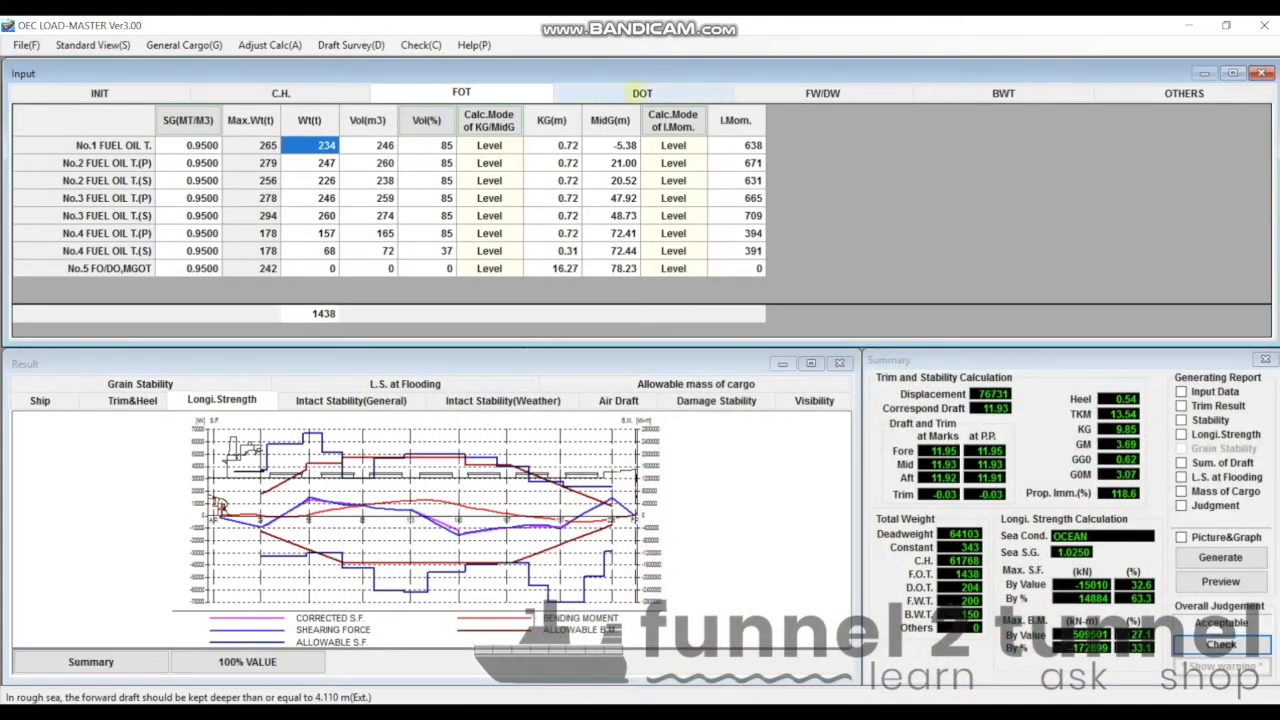
left_click(641, 92)
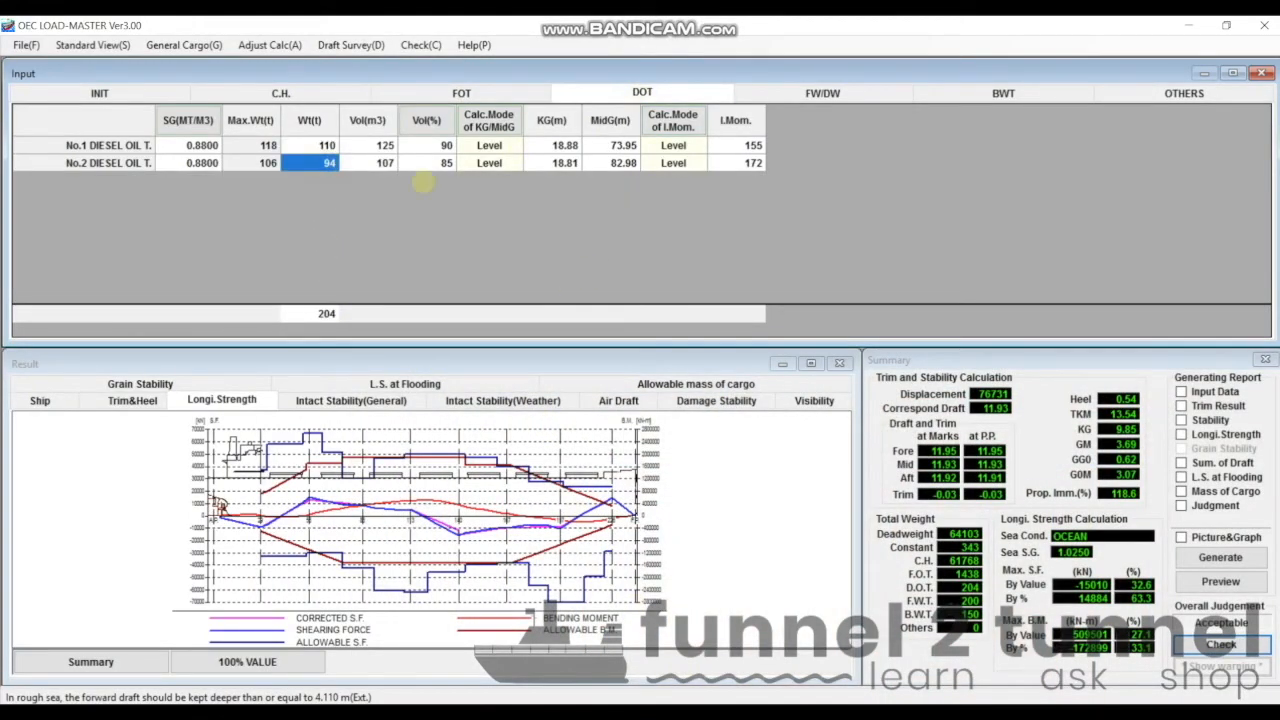
left_click(822, 92)
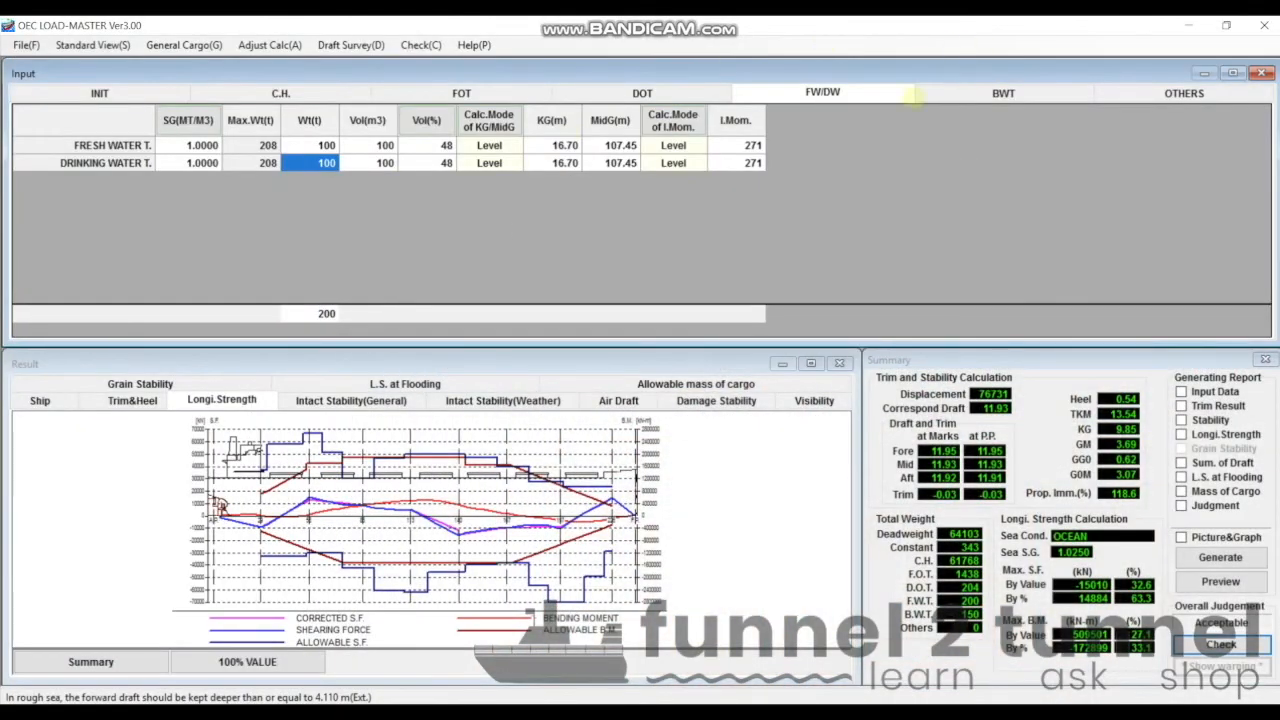
left_click(1003, 92)
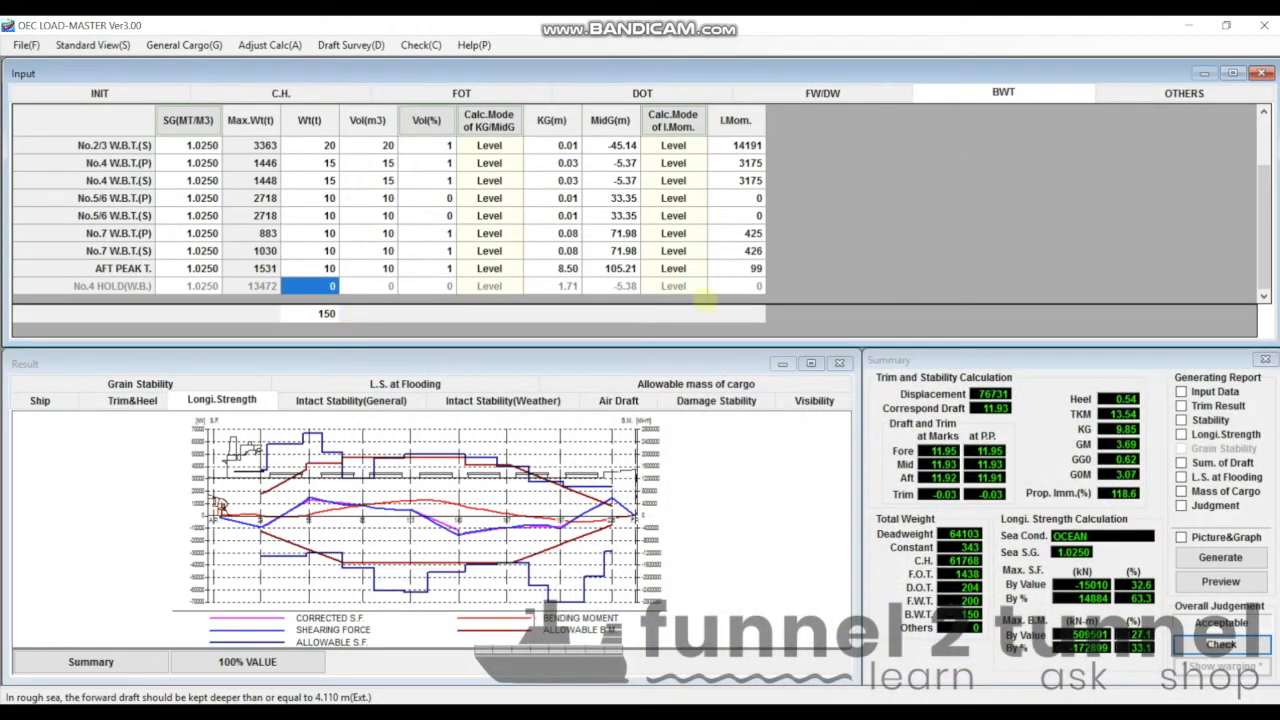
left_click(1183, 92)
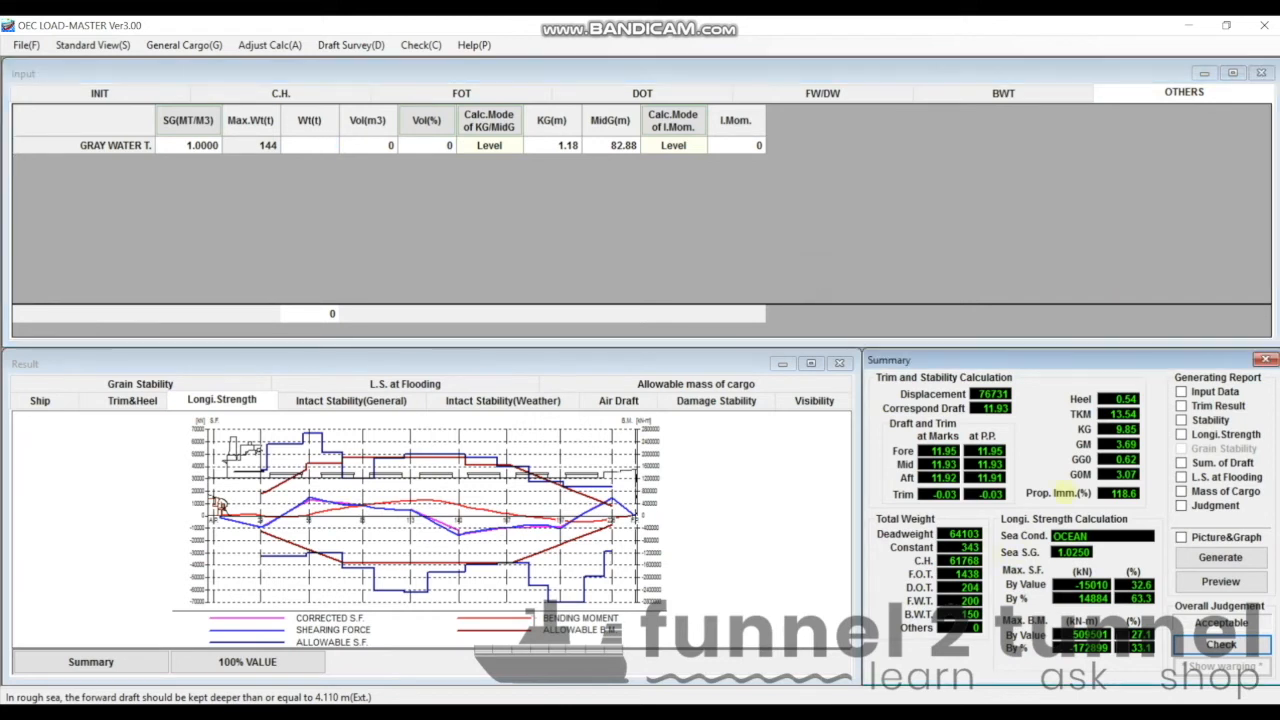
left_click(310, 145)
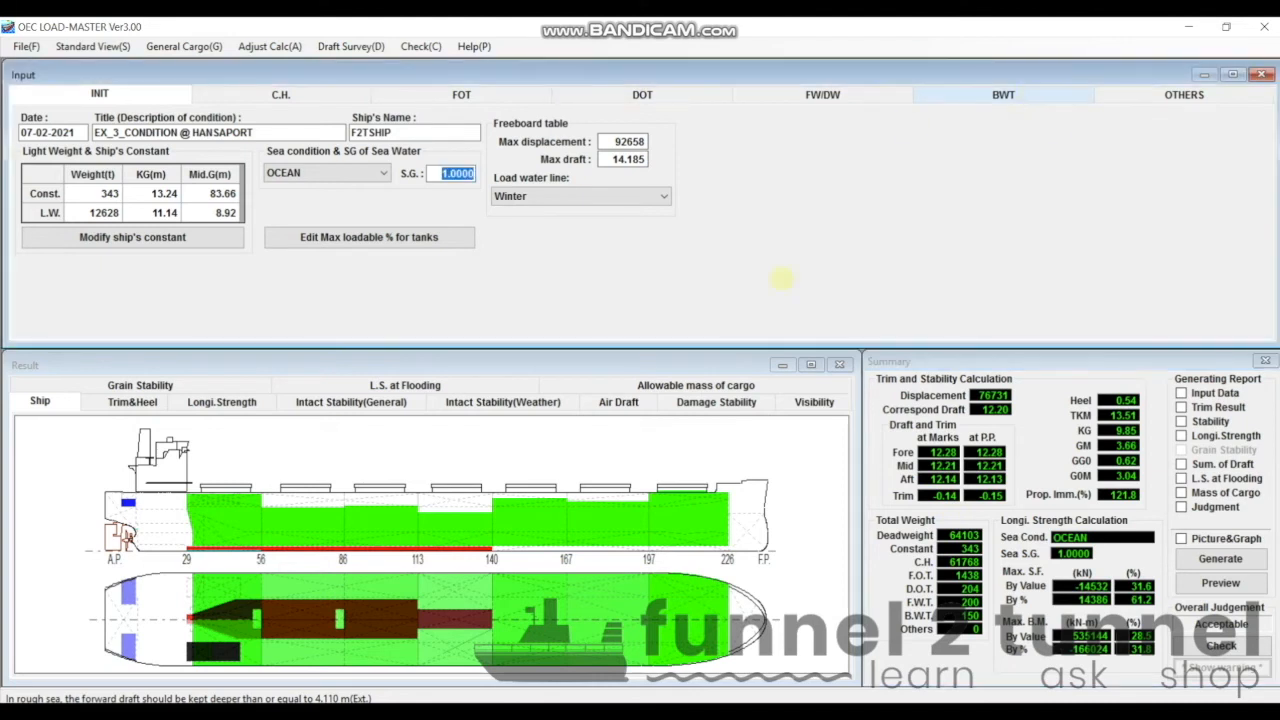
Set sea water S.G. to 1.0000 and view the 150 t ballast tanks again
left_click(1002, 94)
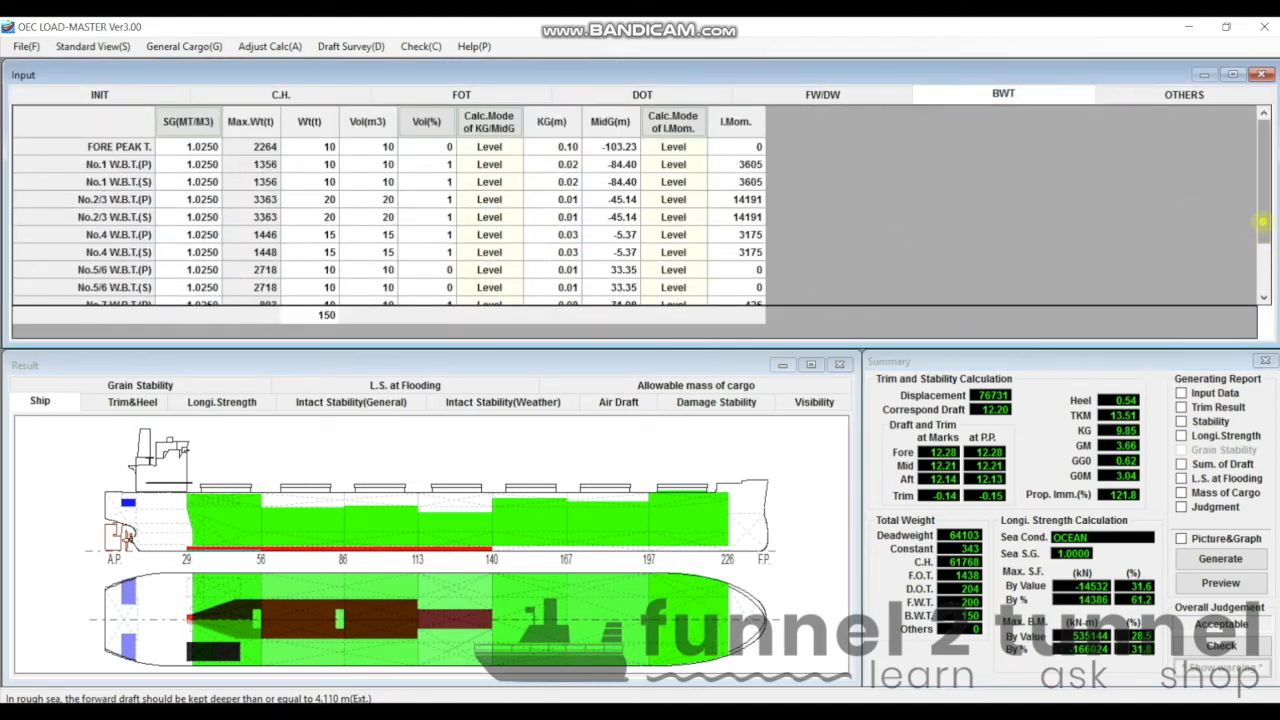
Enter 180 t ballast in the AFT PEAK T. tank, trimming to even keel at 12.23 m
scroll("down", 3)
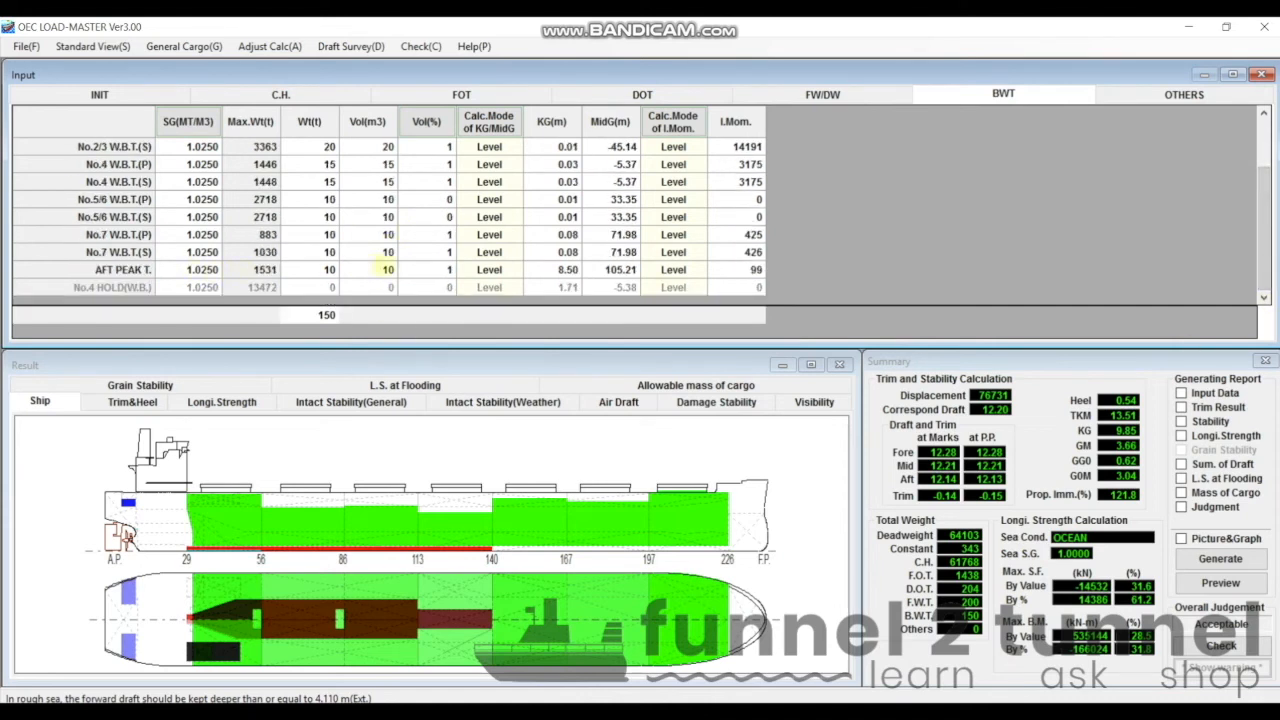
left_click(329, 269)
type("200")
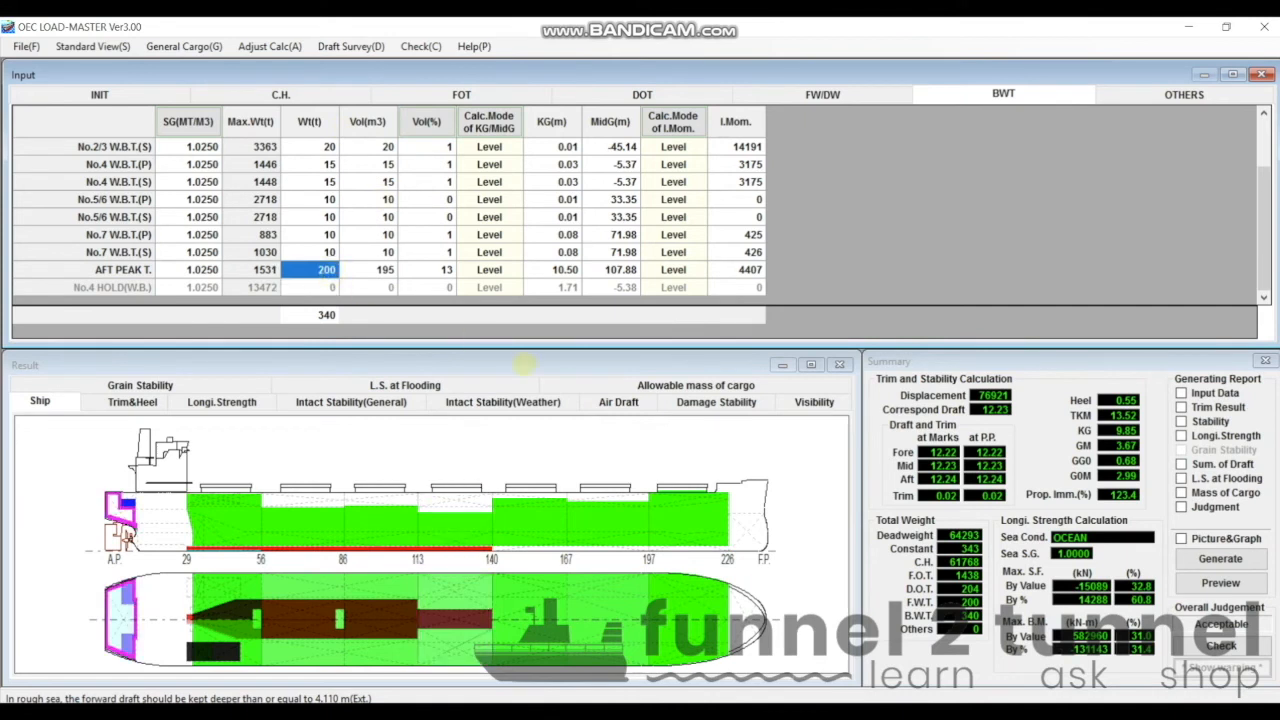
type("180")
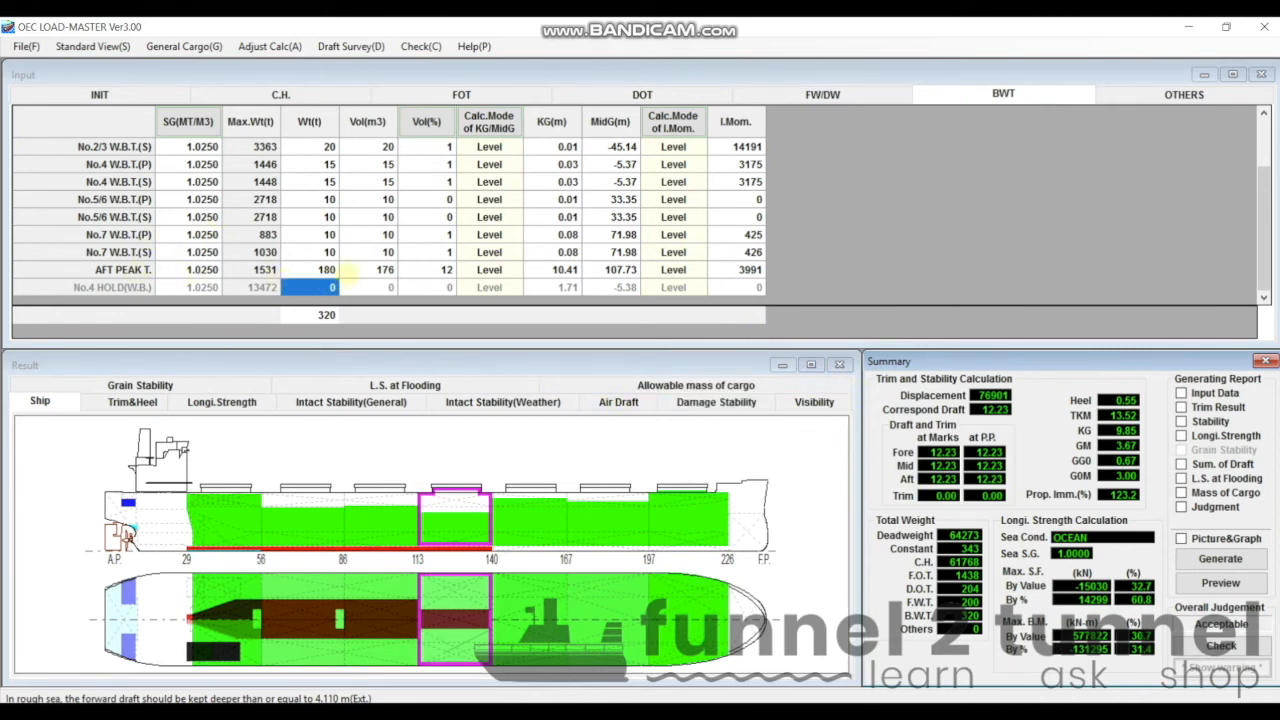
mouse_move(1062, 453)
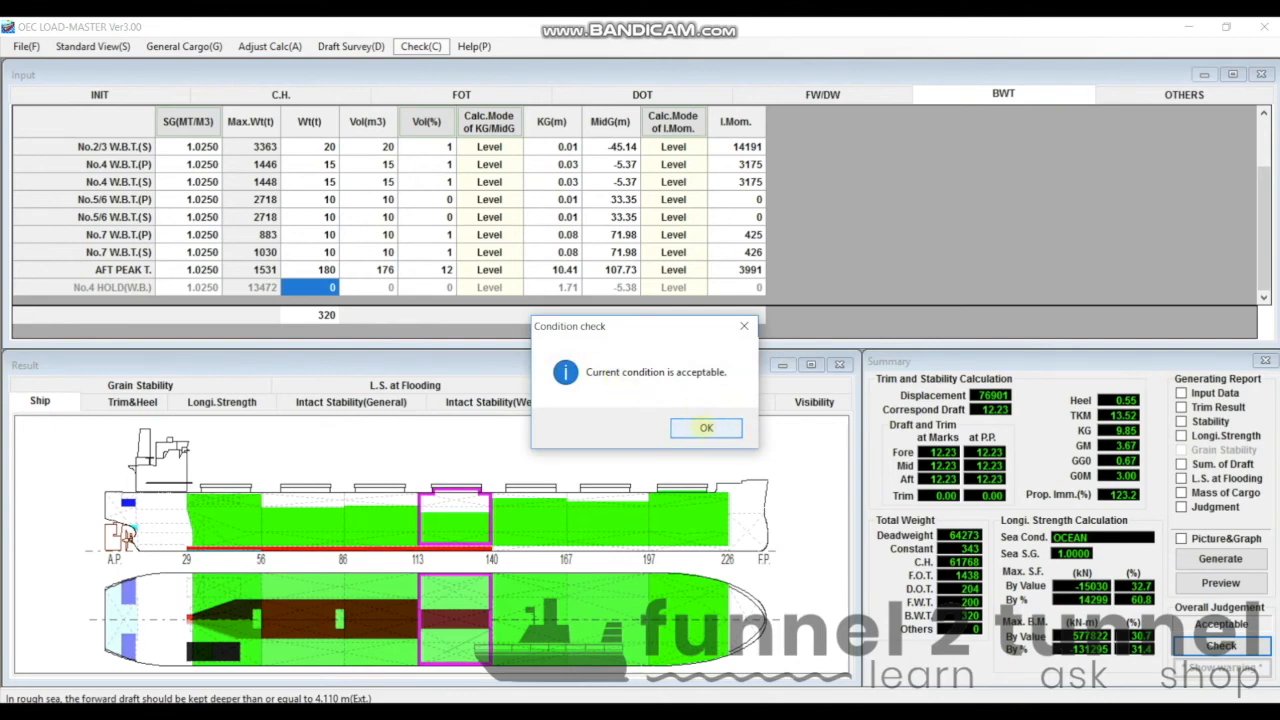
Dismiss the 'Current condition is acceptable' confirmation for the even-keel arrival condition
left_click(706, 428)
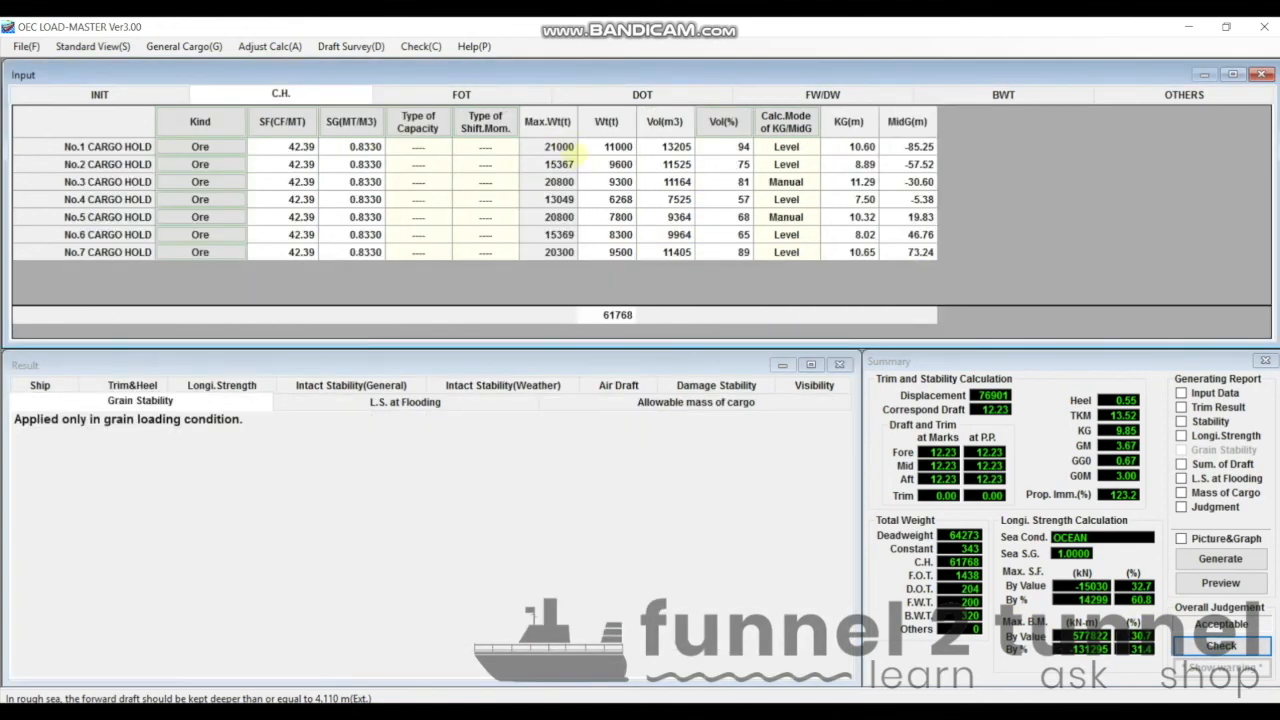
Glance at No.5 hold weight and 320 t ballast, then redisplay the 61768 t hold table
left_click(607, 217)
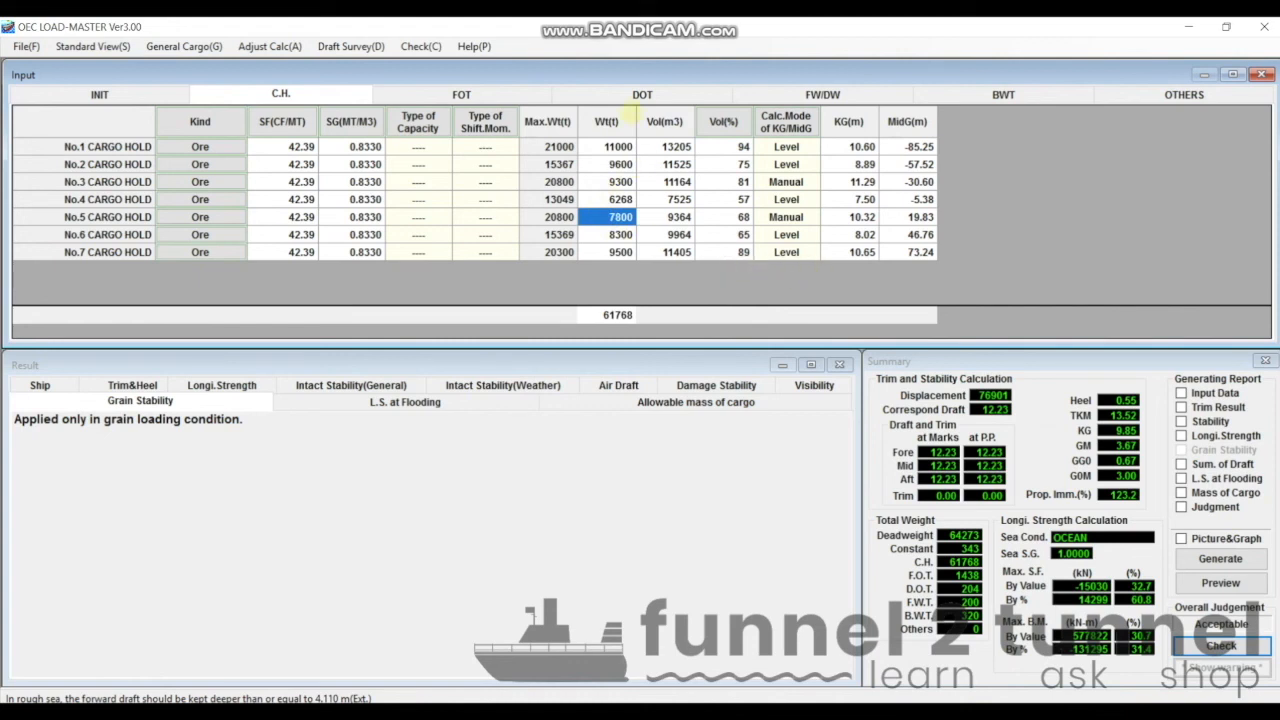
left_click(1002, 94)
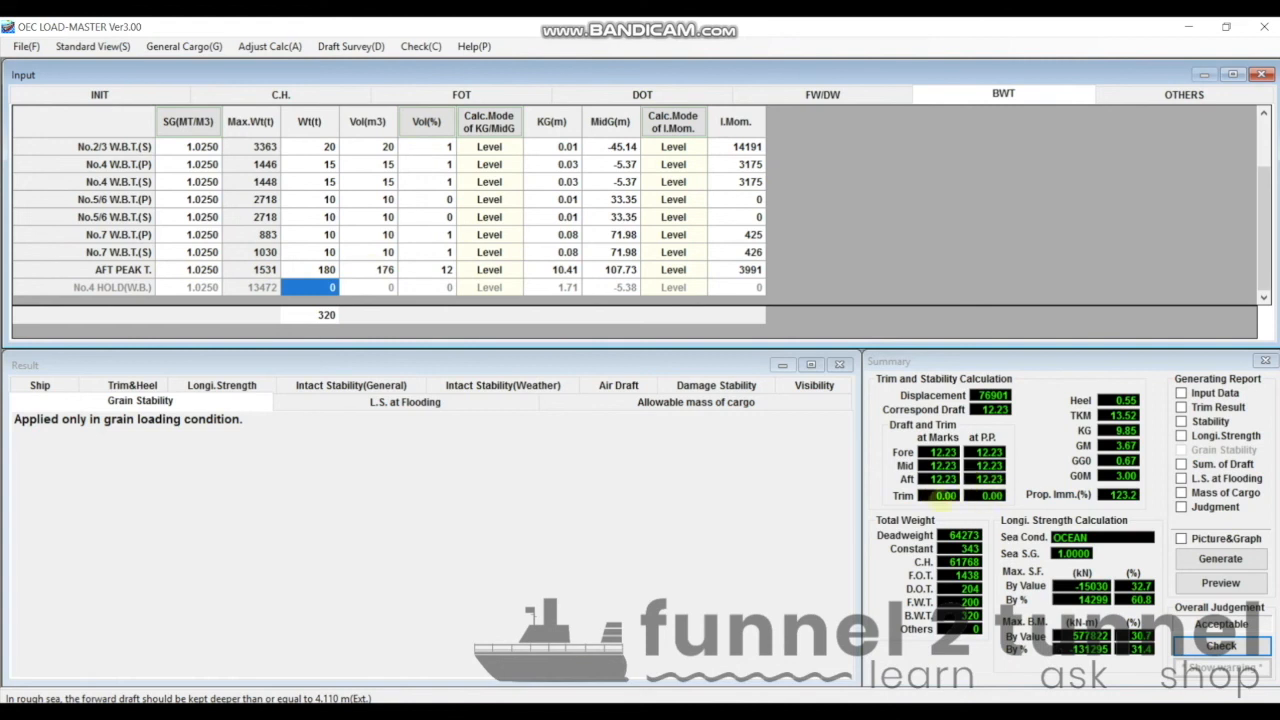
left_click(280, 93)
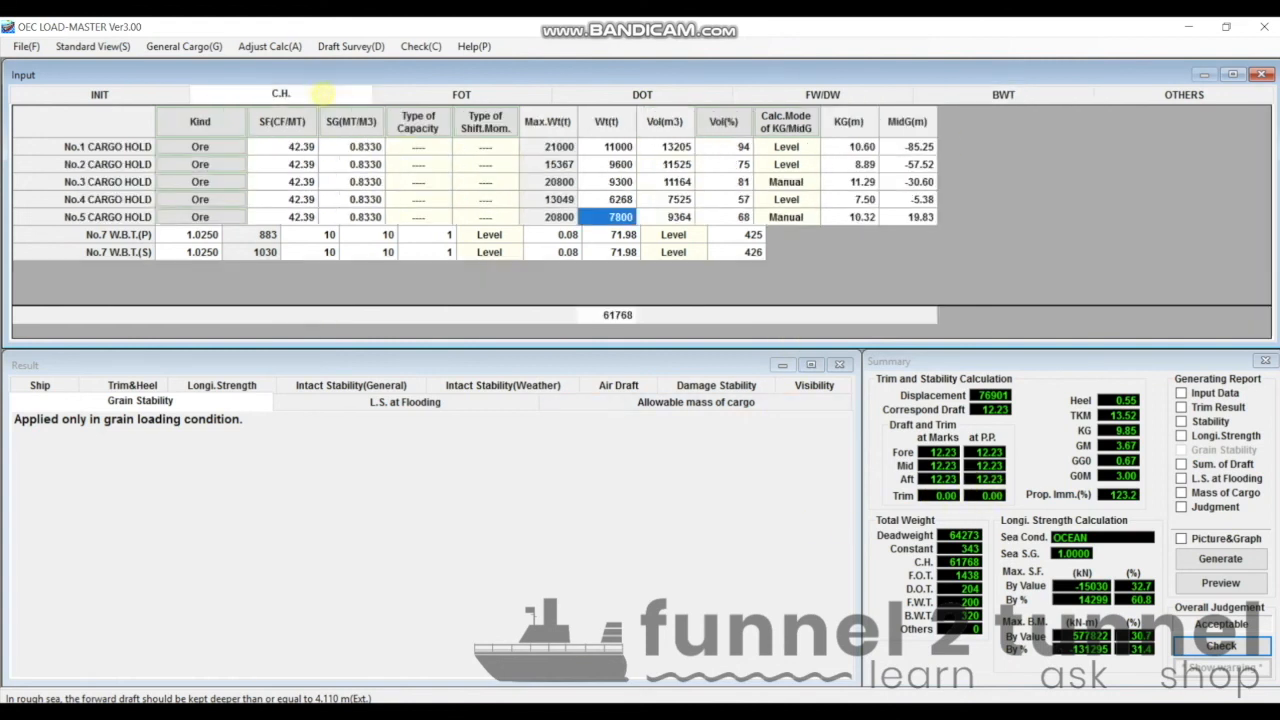